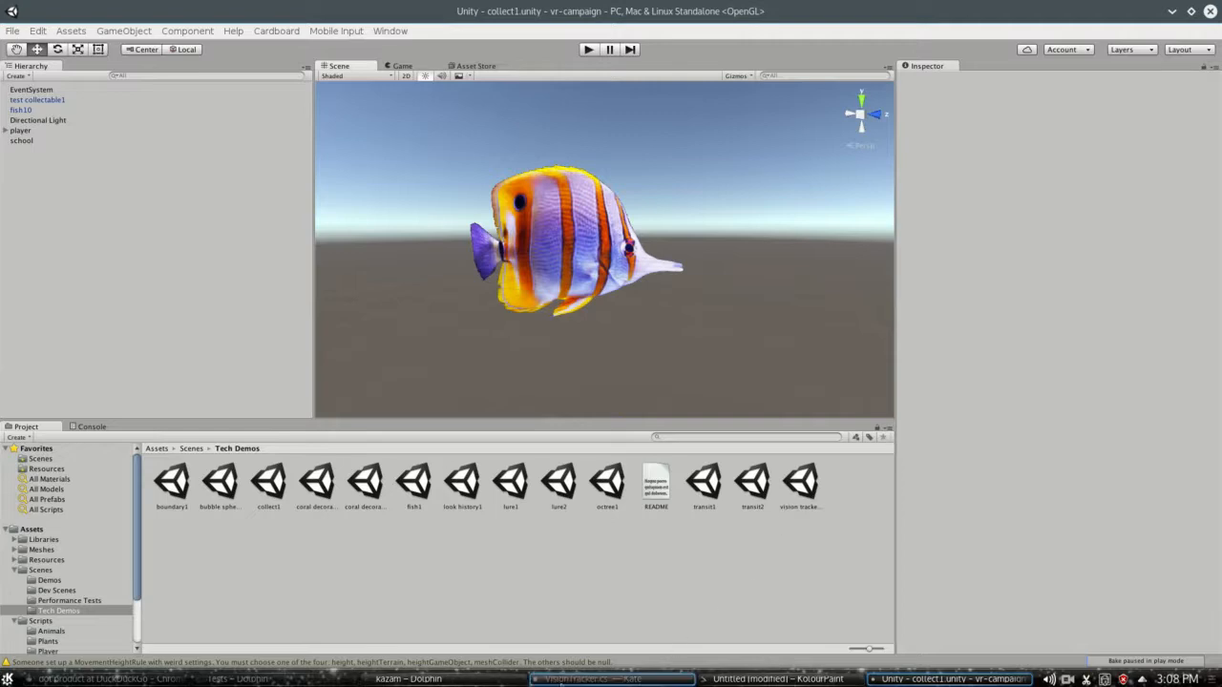
Review the lookAtThreshold value 0.8 in VisionTracker.cs and return to Unity
{"action": "left_click", "coordinate": [611, 680]}
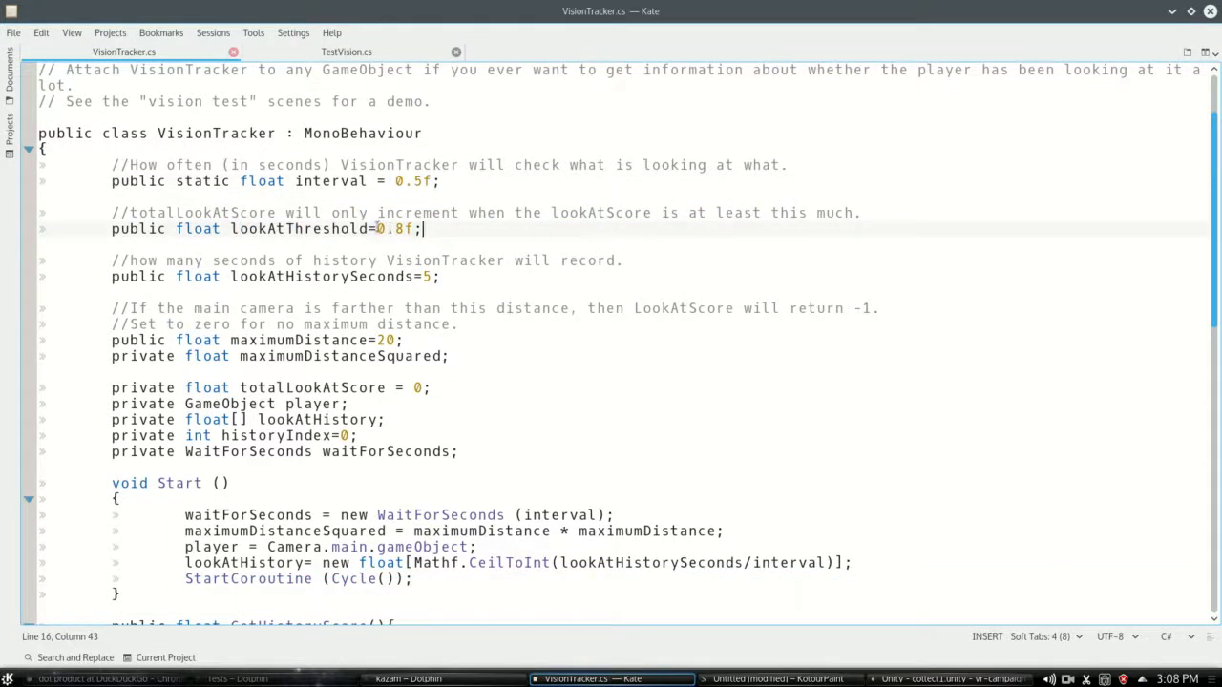
{"action": "double_click", "coordinate": [399, 229]}
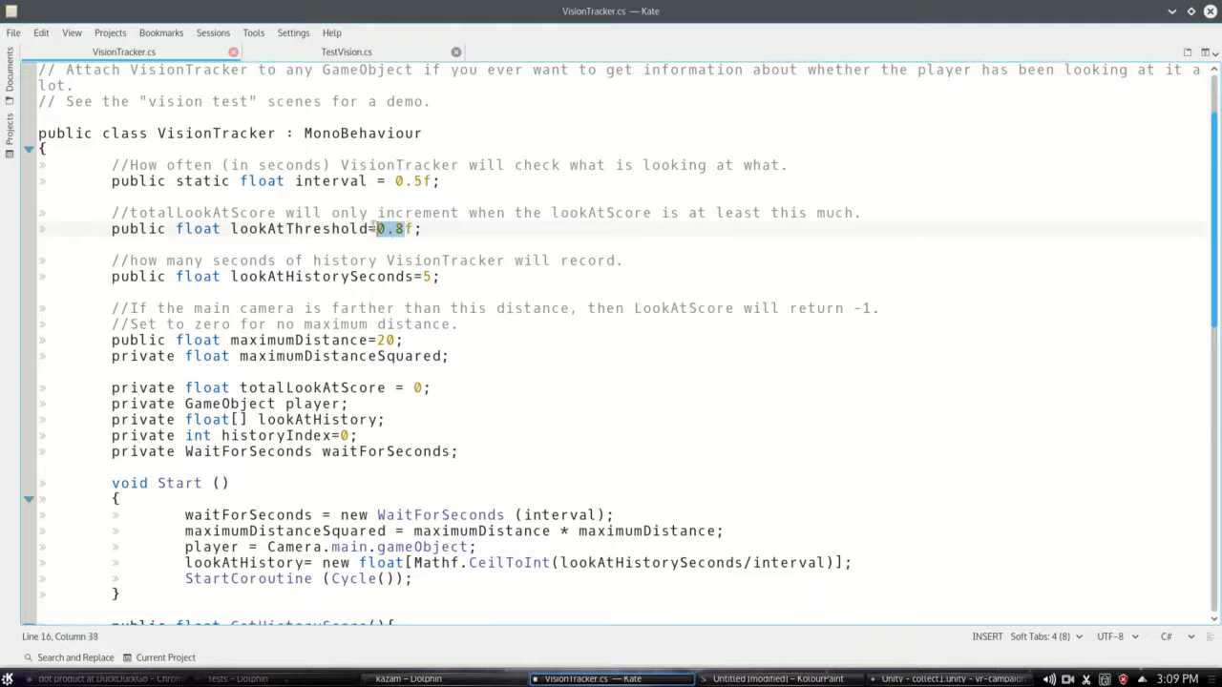
{"action": "left_click", "coordinate": [945, 680]}
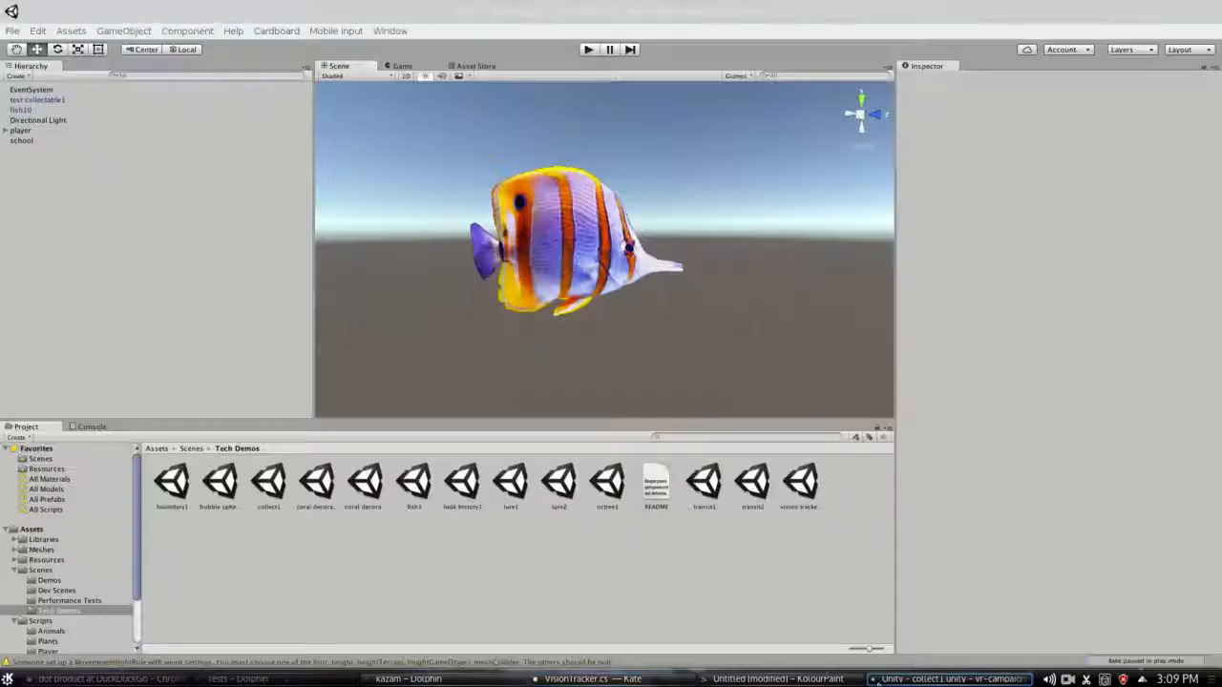
Open the vision tracker1 demo scene, then bring the VisionTracker script back up
{"action": "double_click", "coordinate": [800, 481]}
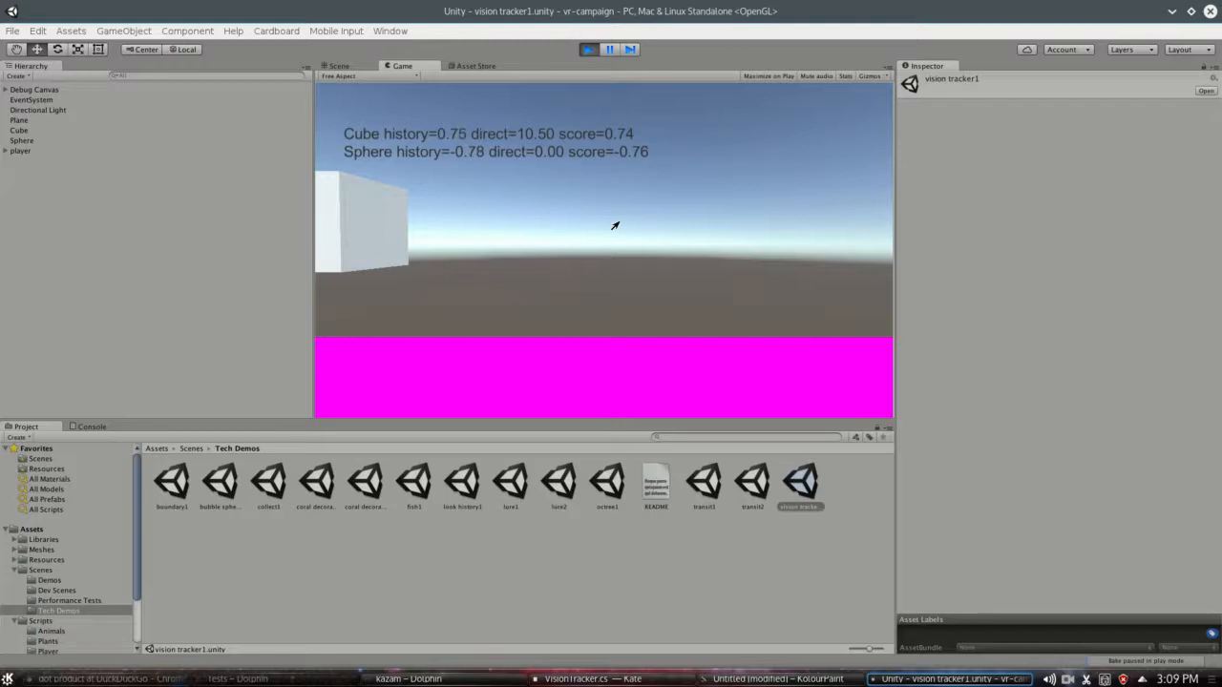
{"action": "left_click", "coordinate": [592, 679]}
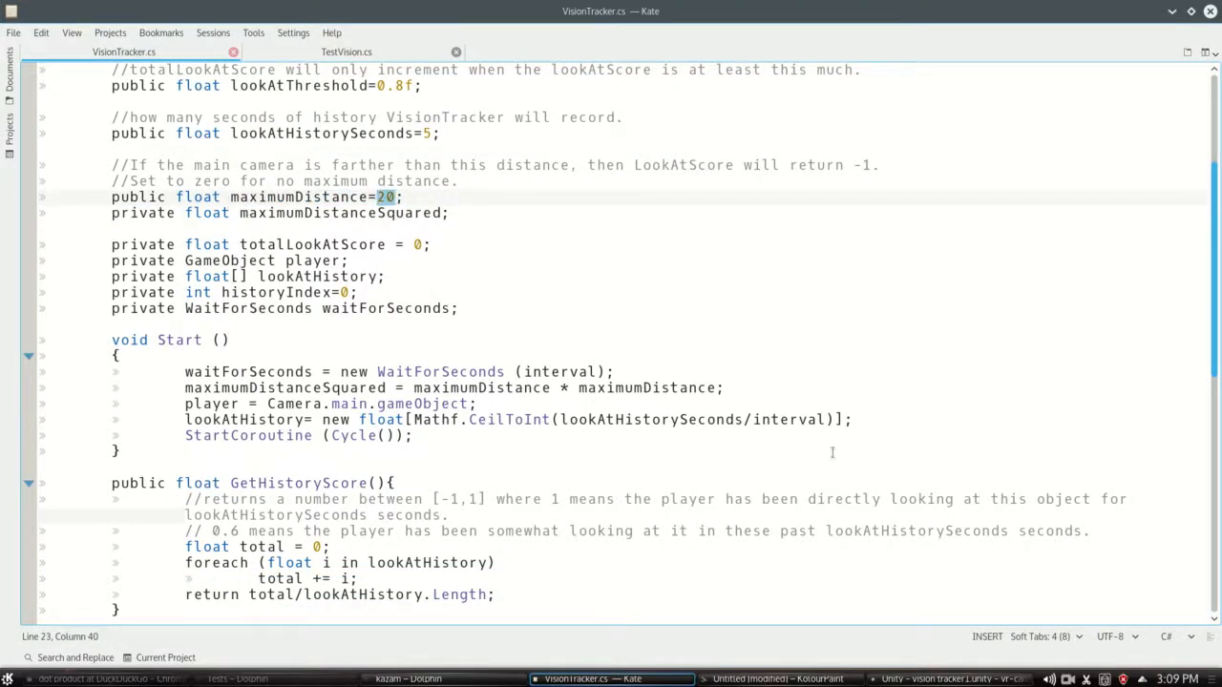
Return from the maximumDistance field of 20 to the running Unity demo
{"action": "left_click", "coordinate": [945, 679]}
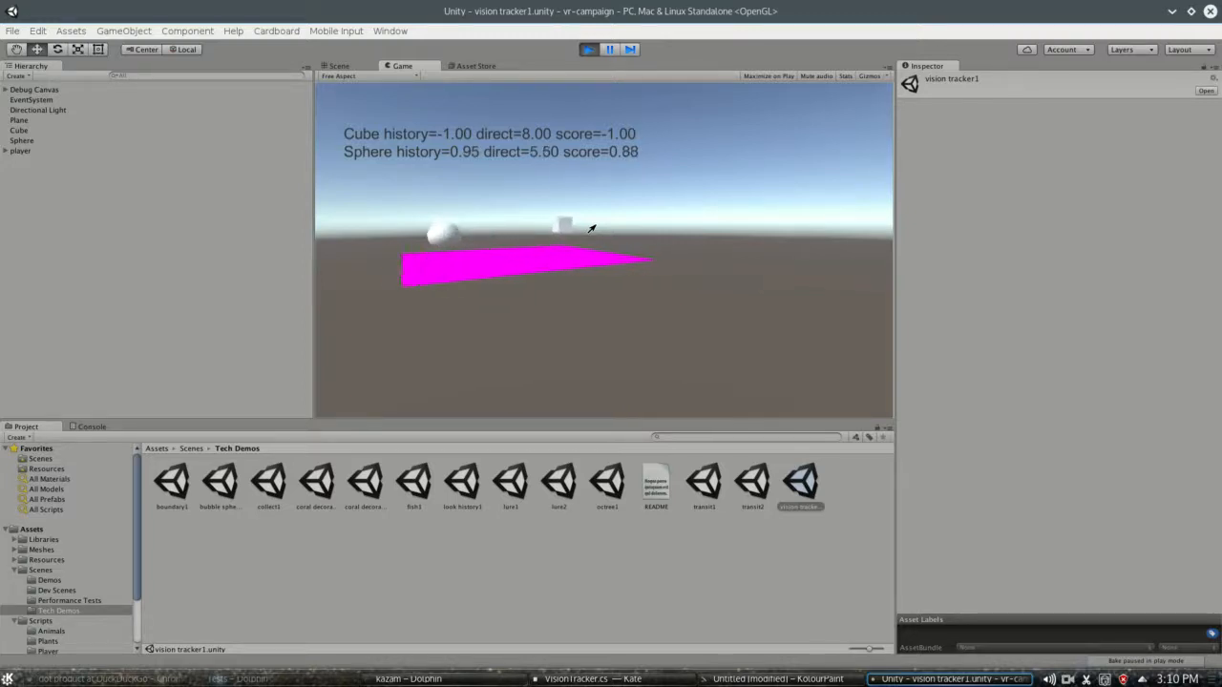
{"action": "left_click", "coordinate": [611, 680]}
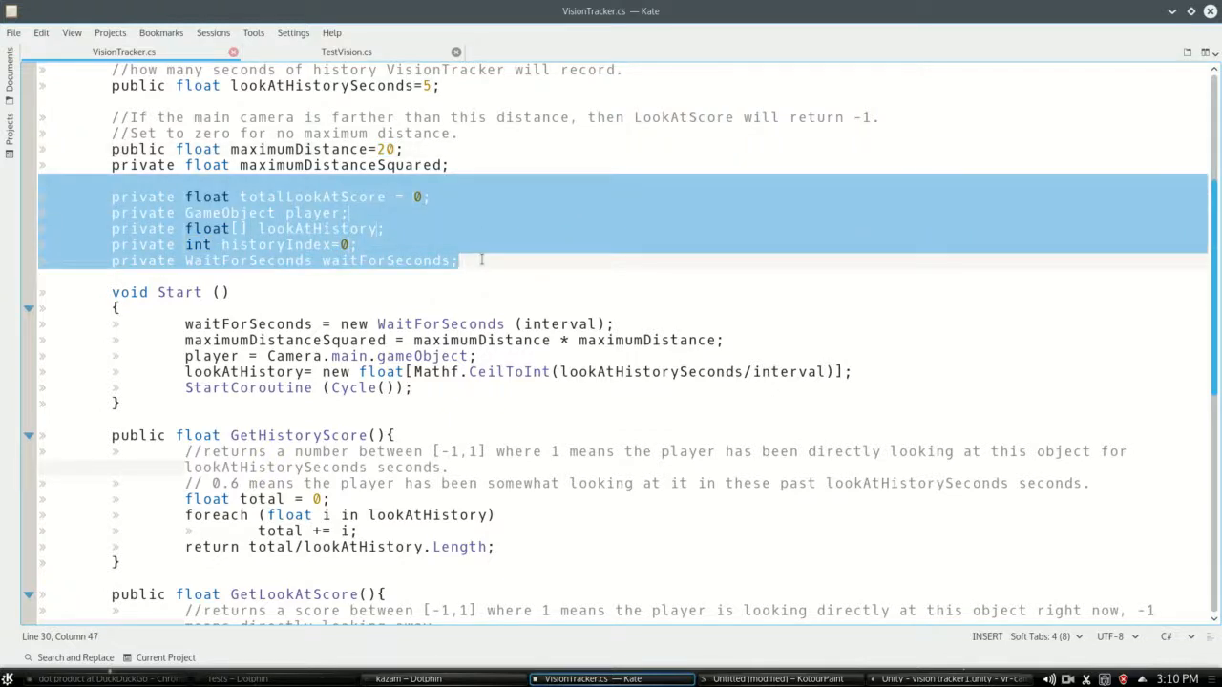
{"action": "scroll", "scroll_direction": "down", "scroll_amount": 3}
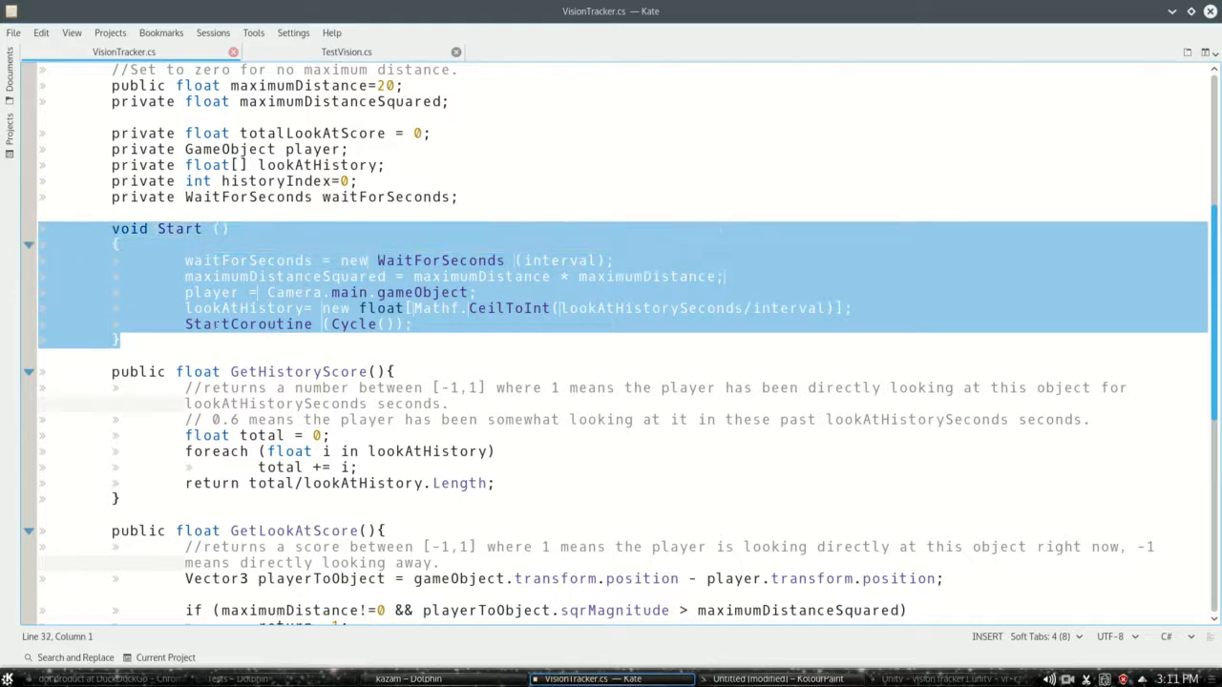
{"action": "scroll", "scroll_direction": "down", "scroll_amount": 3}
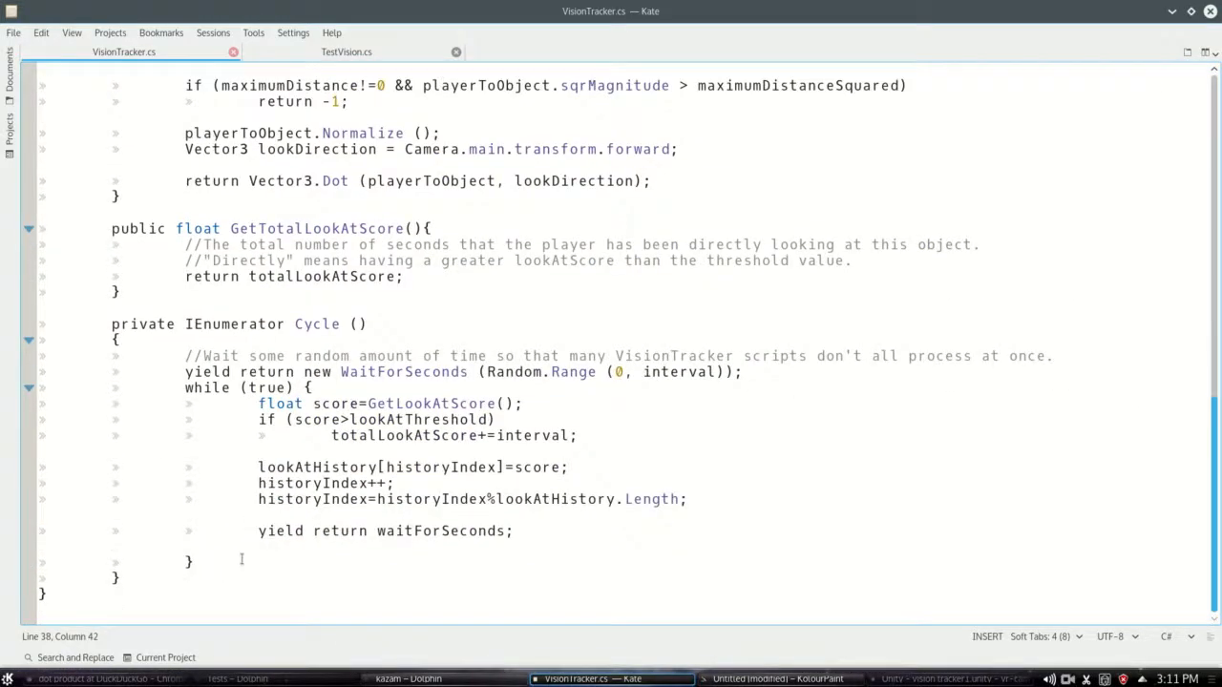
{"action": "left_click_drag", "start_coordinate": [277, 420], "coordinate": [515, 530]}
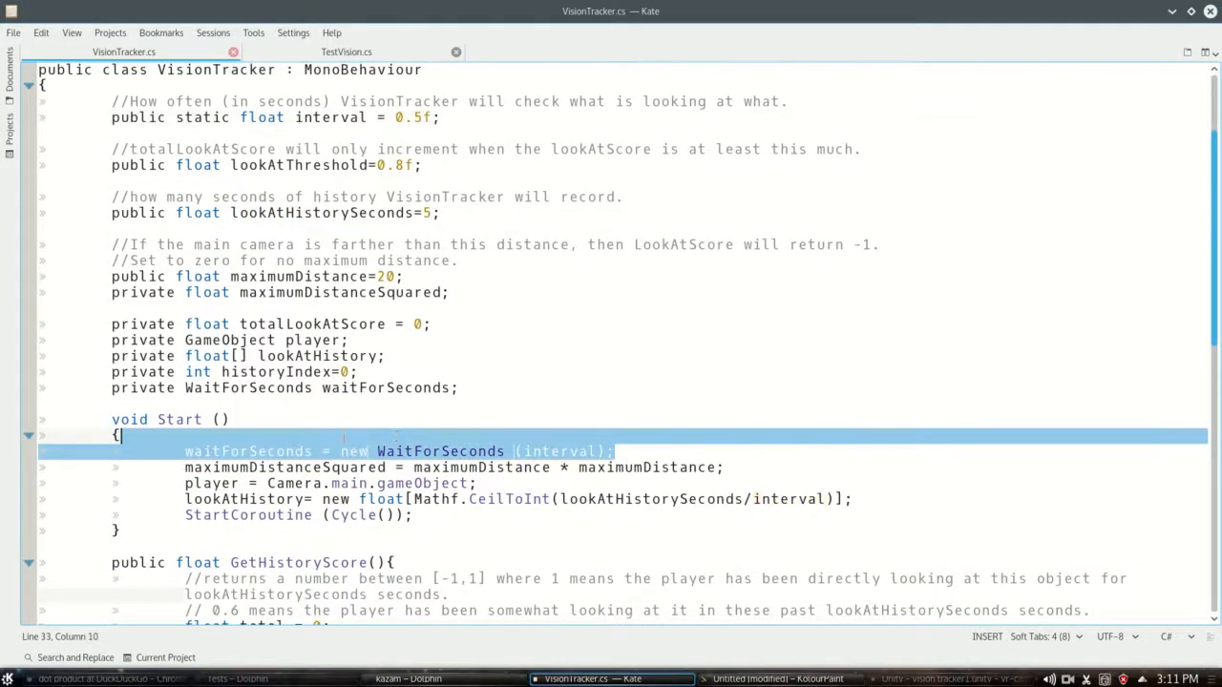
{"action": "scroll", "scroll_direction": "down", "scroll_amount": 3}
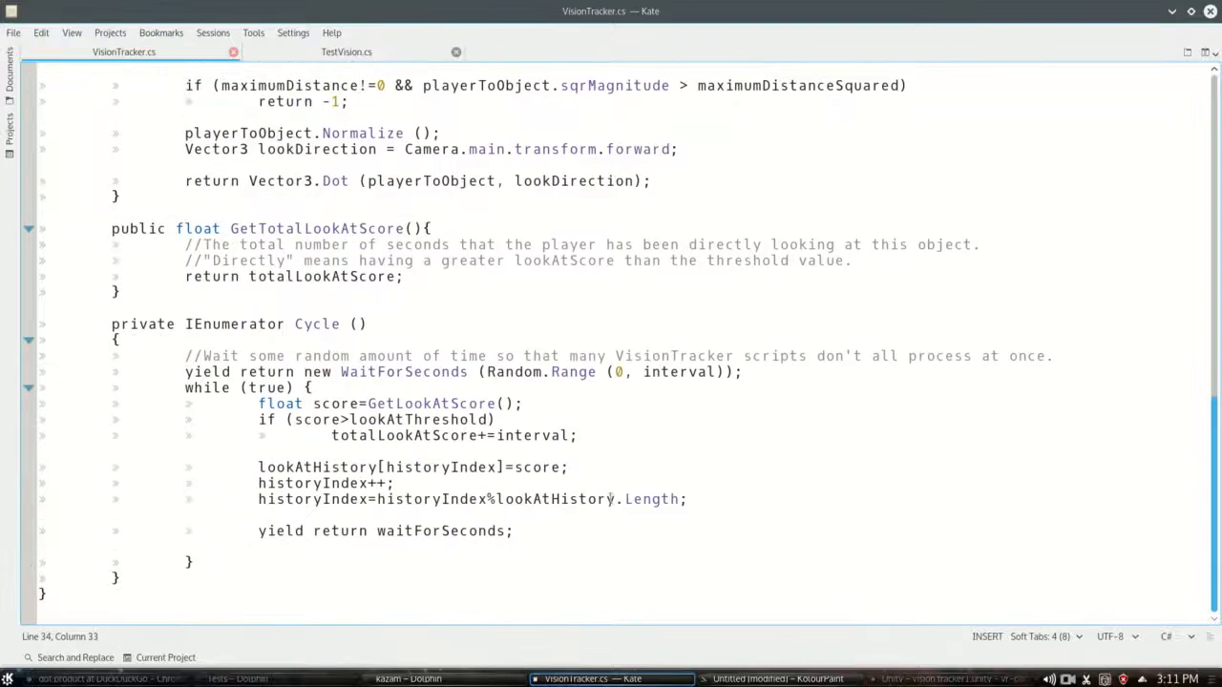
{"action": "left_click_drag", "start_coordinate": [258, 403], "coordinate": [685, 498]}
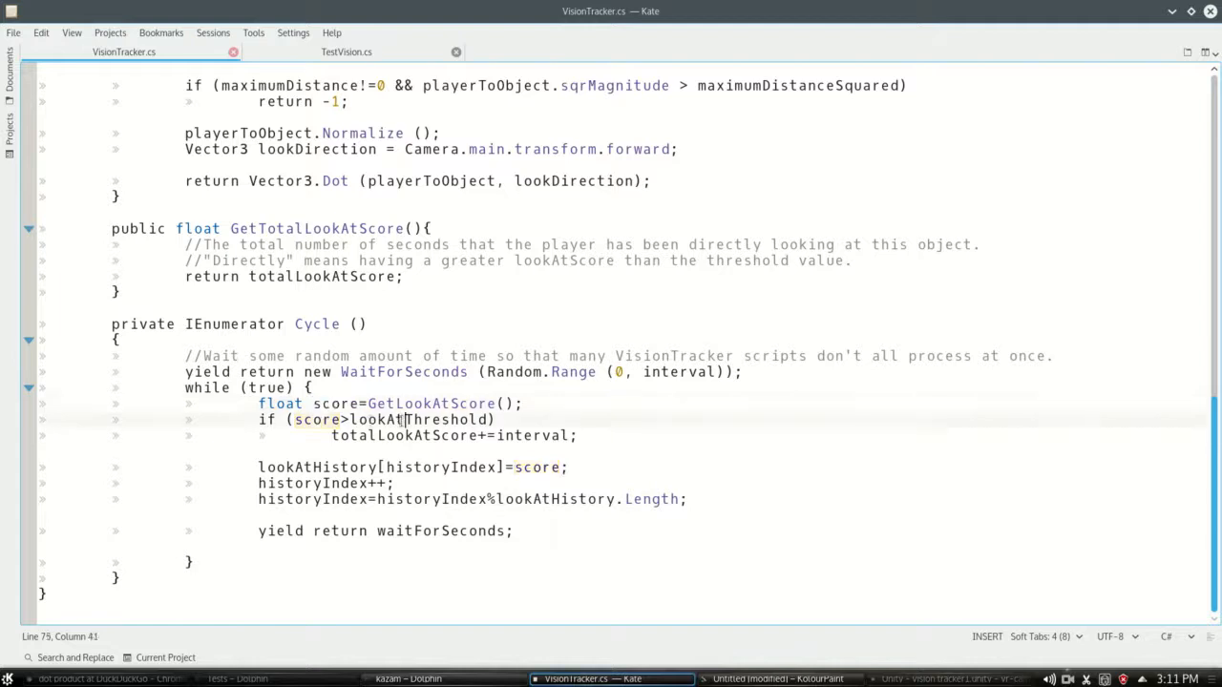
{"action": "double_click", "coordinate": [418, 420]}
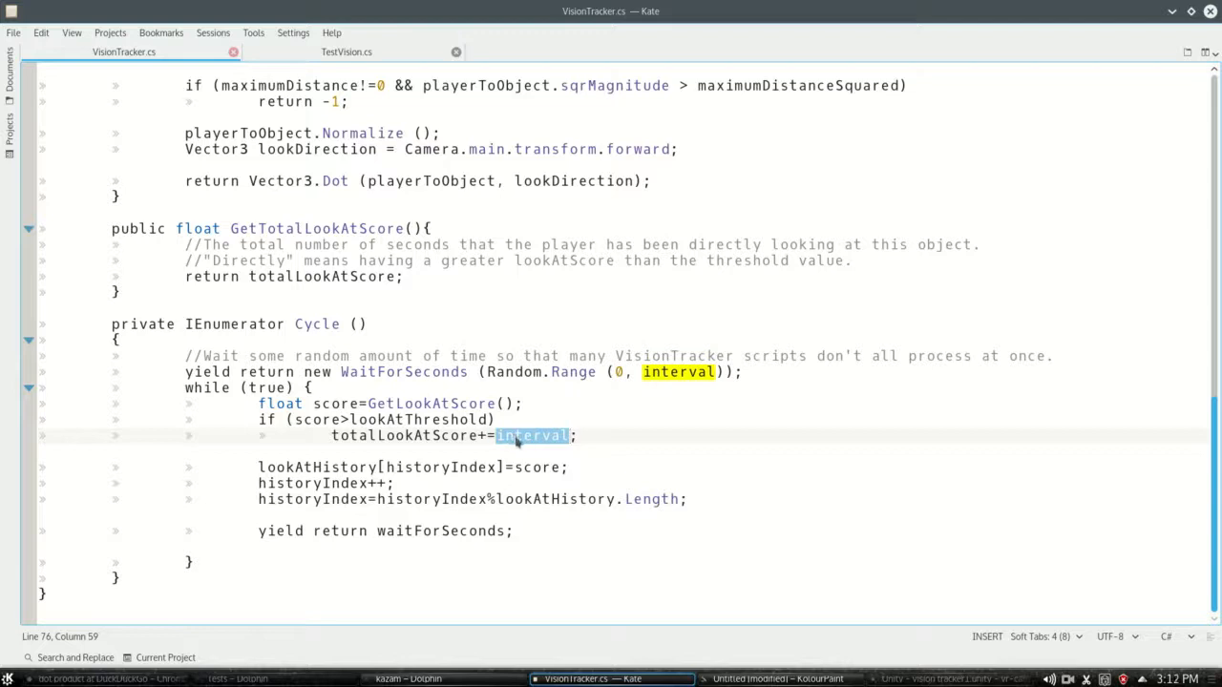
{"action": "double_click", "coordinate": [405, 435]}
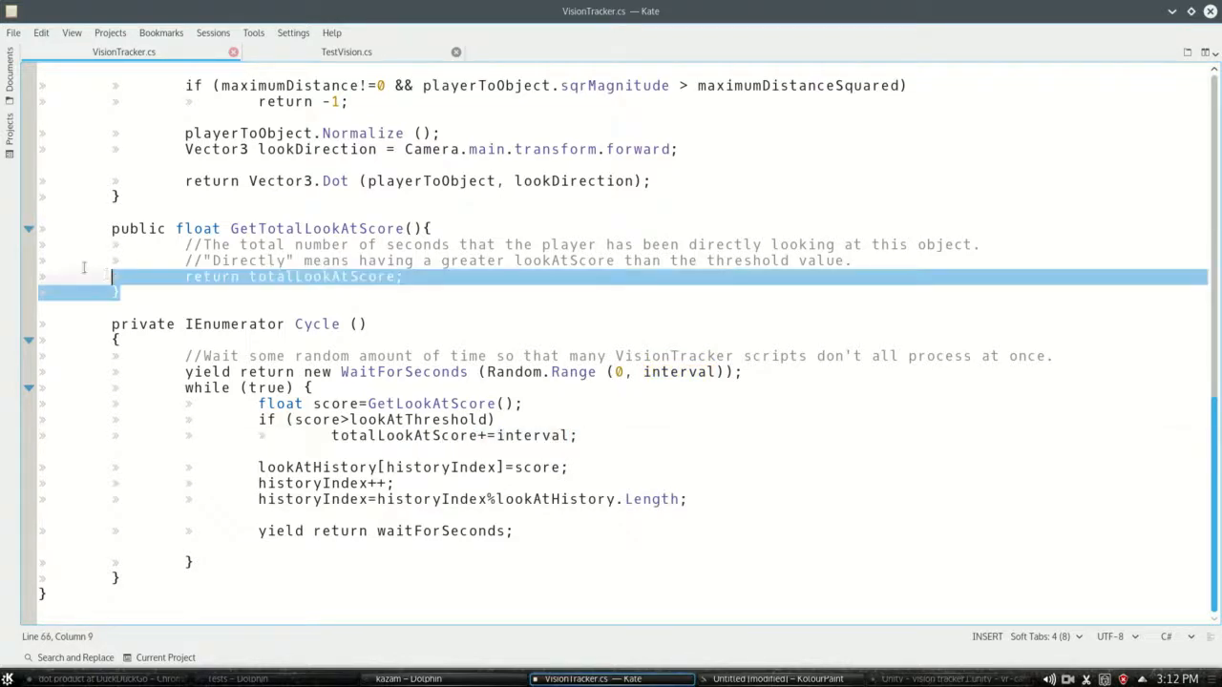
{"action": "double_click", "coordinate": [320, 277]}
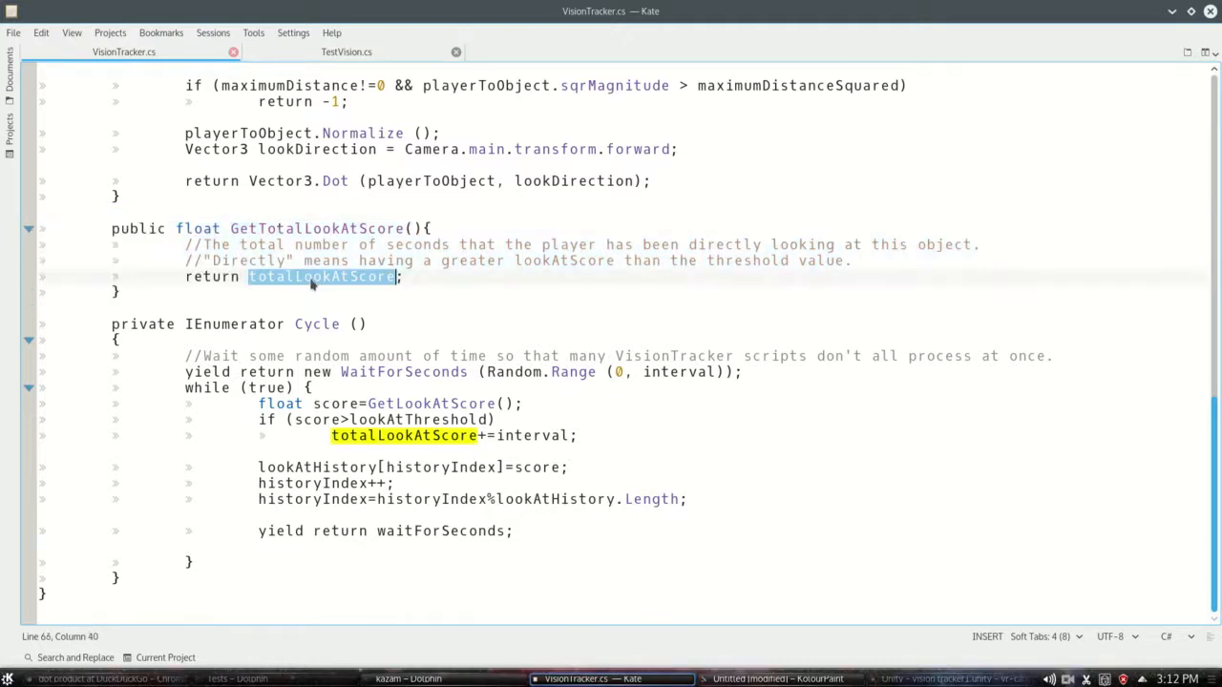
{"action": "left_click", "coordinate": [939, 680]}
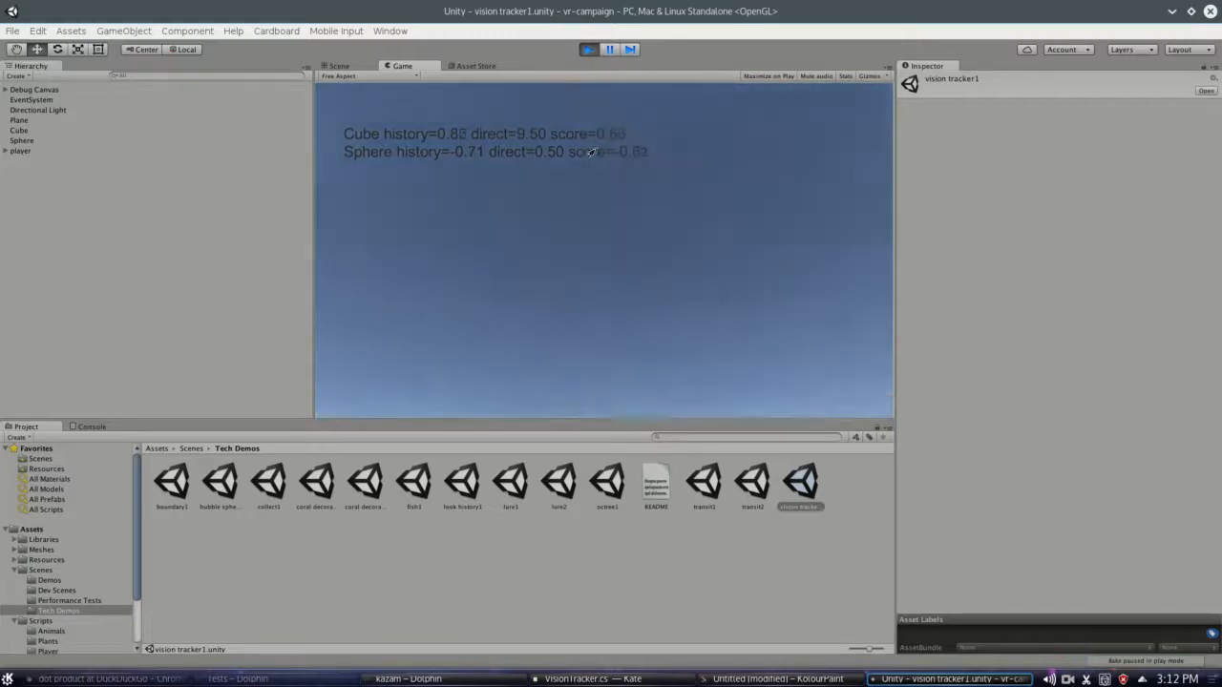
Stop play mode in Unity and bring up the KolourPaint drawing
{"action": "left_click", "coordinate": [340, 65]}
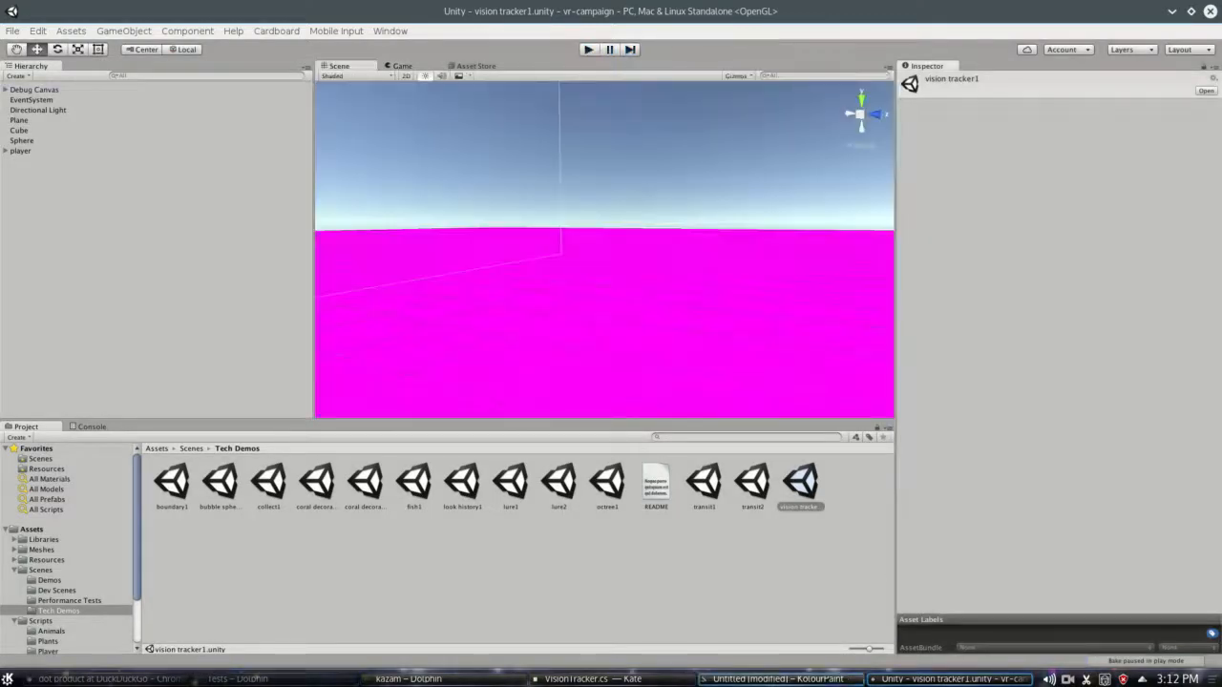
{"action": "left_click", "coordinate": [591, 680]}
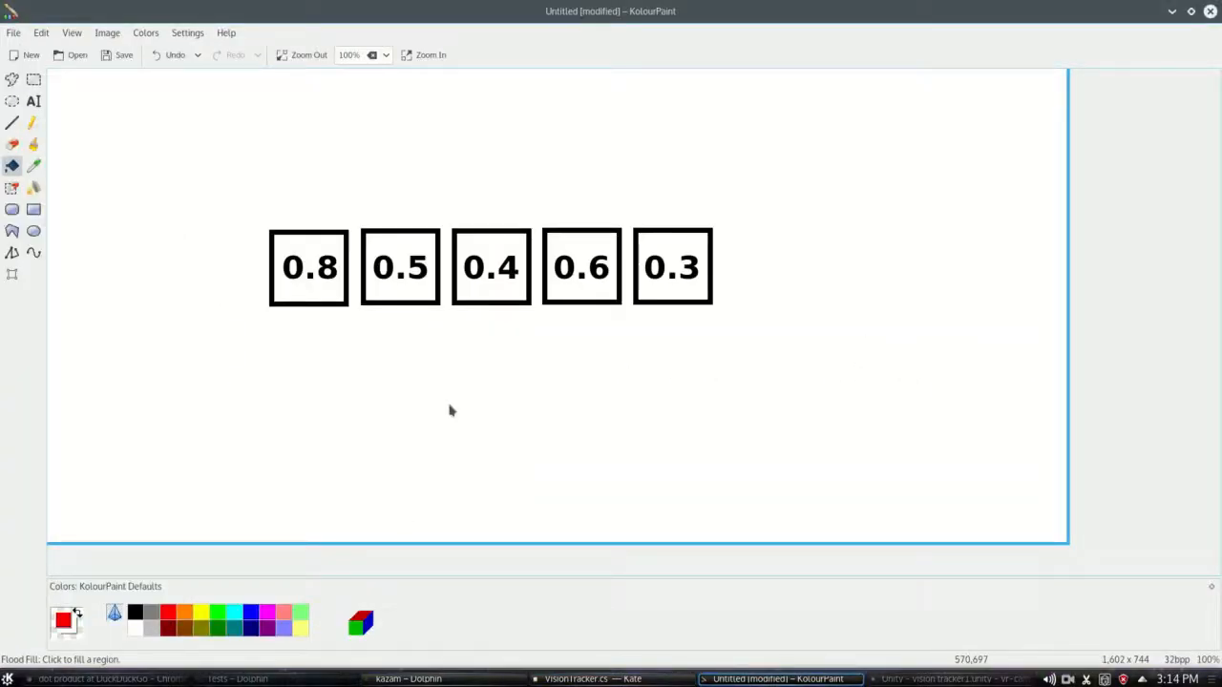
{"action": "mouse_move", "coordinate": [248, 317]}
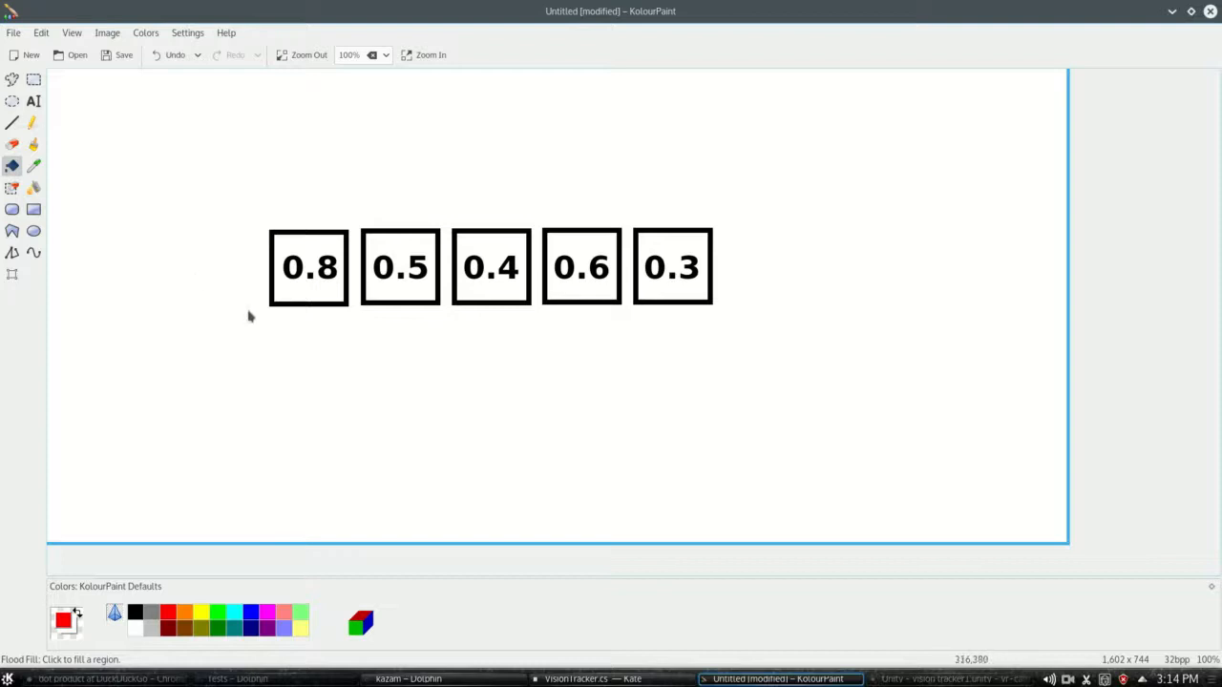
{"action": "mouse_move", "coordinate": [336, 241]}
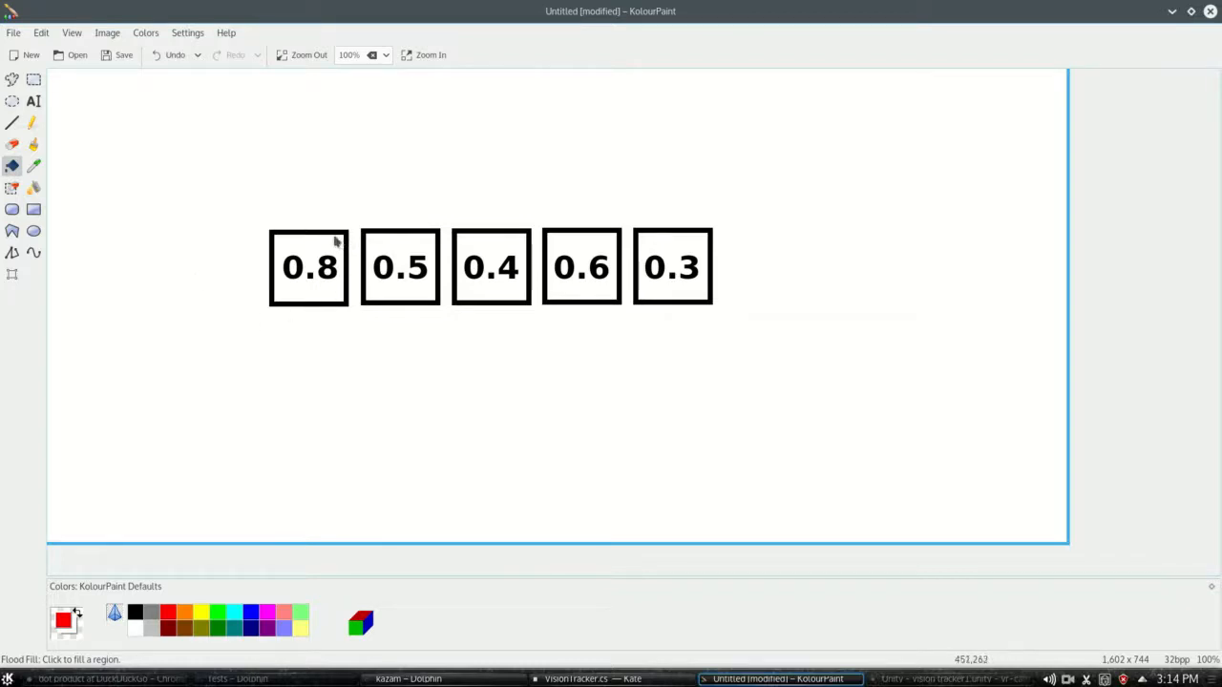
Relabel the first history box 0.4 and the second box 0.9
{"action": "left_click", "coordinate": [33, 80]}
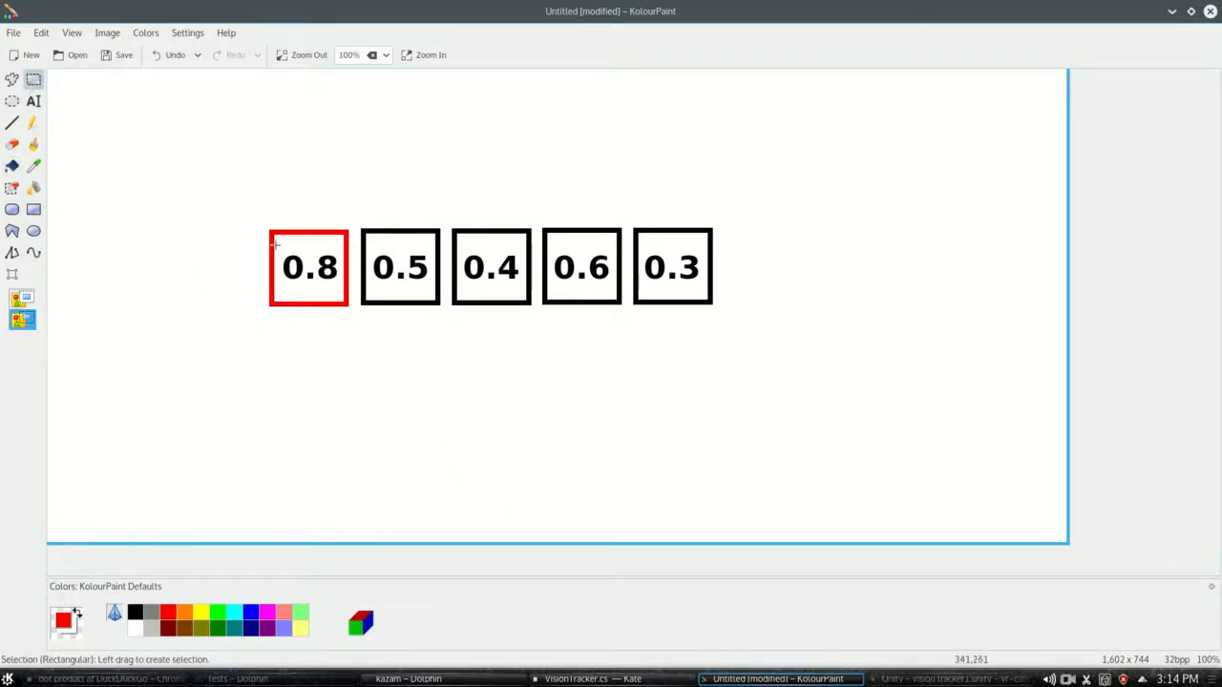
{"action": "left_click_drag", "start_coordinate": [278, 247], "coordinate": [340, 296]}
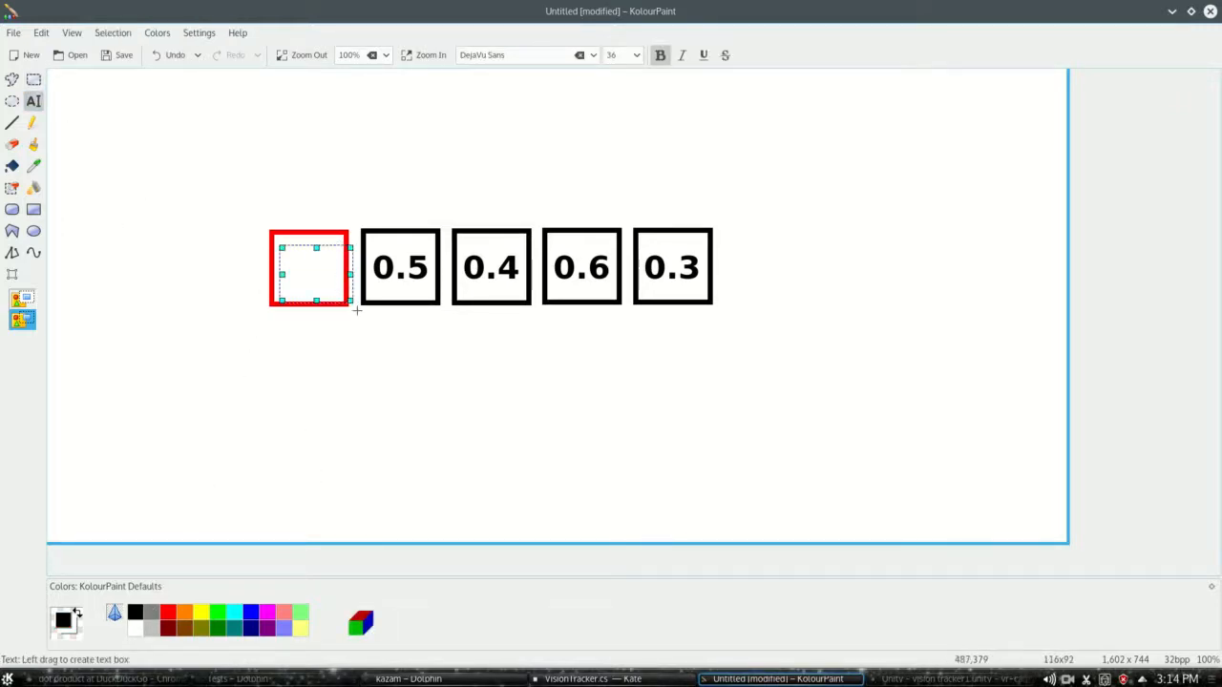
{"action": "type", "text": "0.4"}
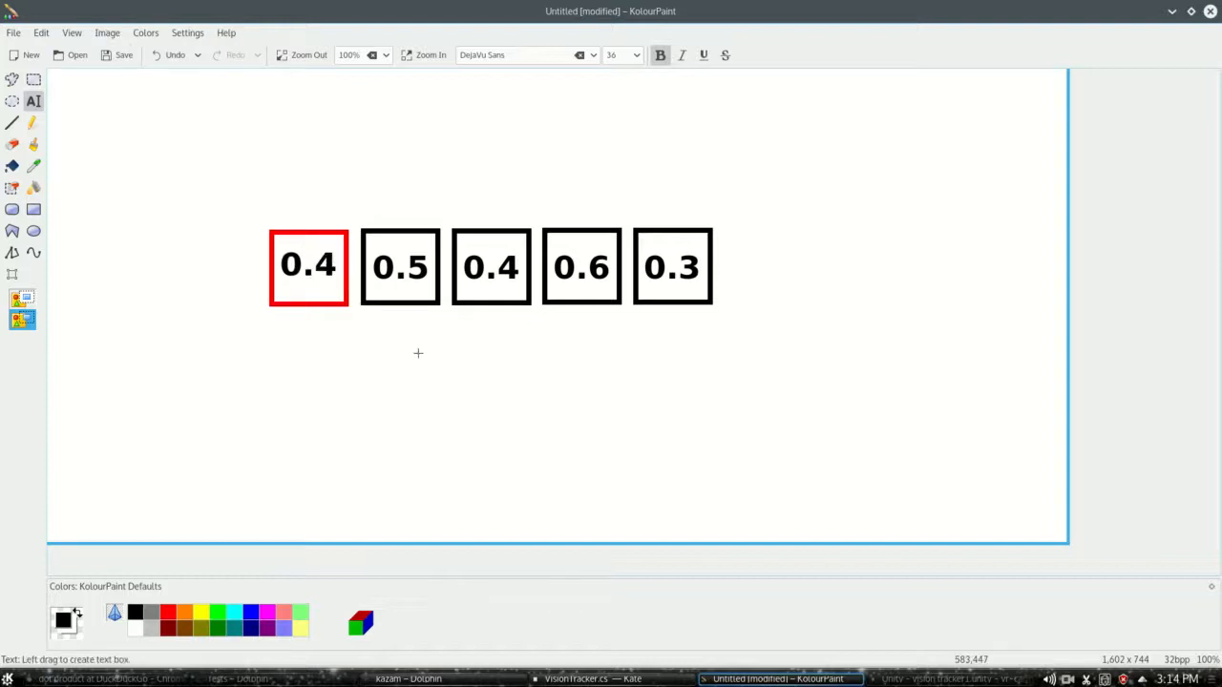
{"action": "mouse_move", "coordinate": [256, 206]}
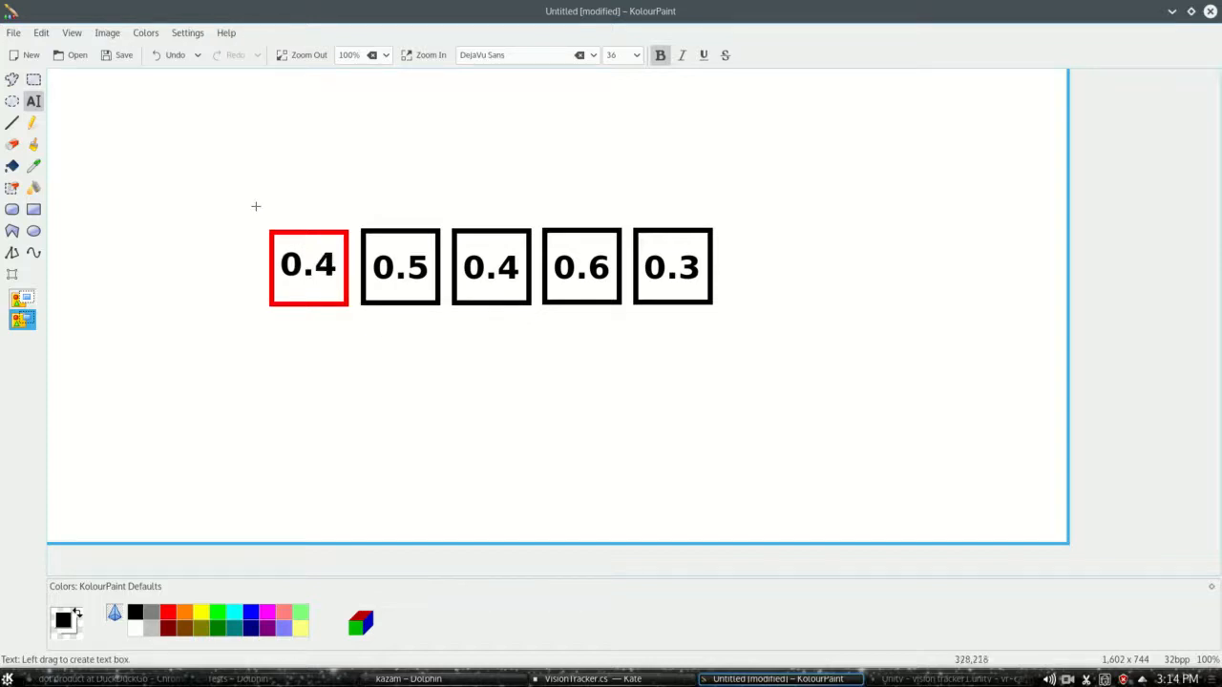
{"action": "mouse_move", "coordinate": [33, 145]}
{"action": "type", "text": "0."}
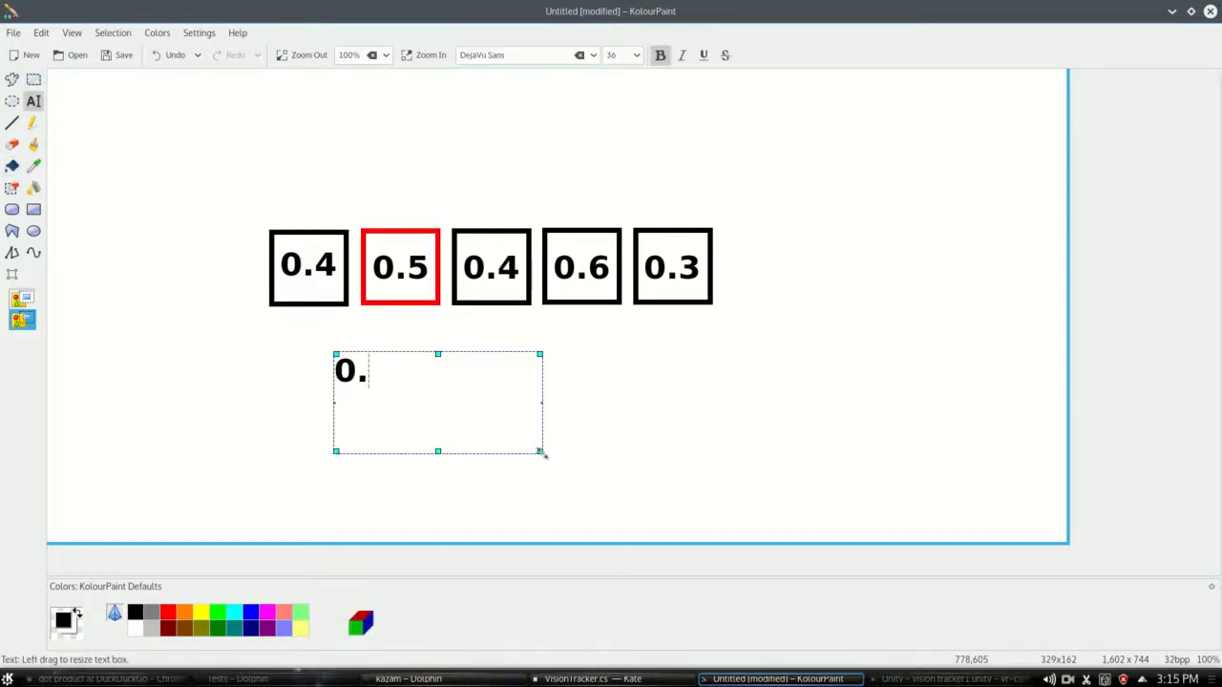
{"action": "type", "text": "9"}
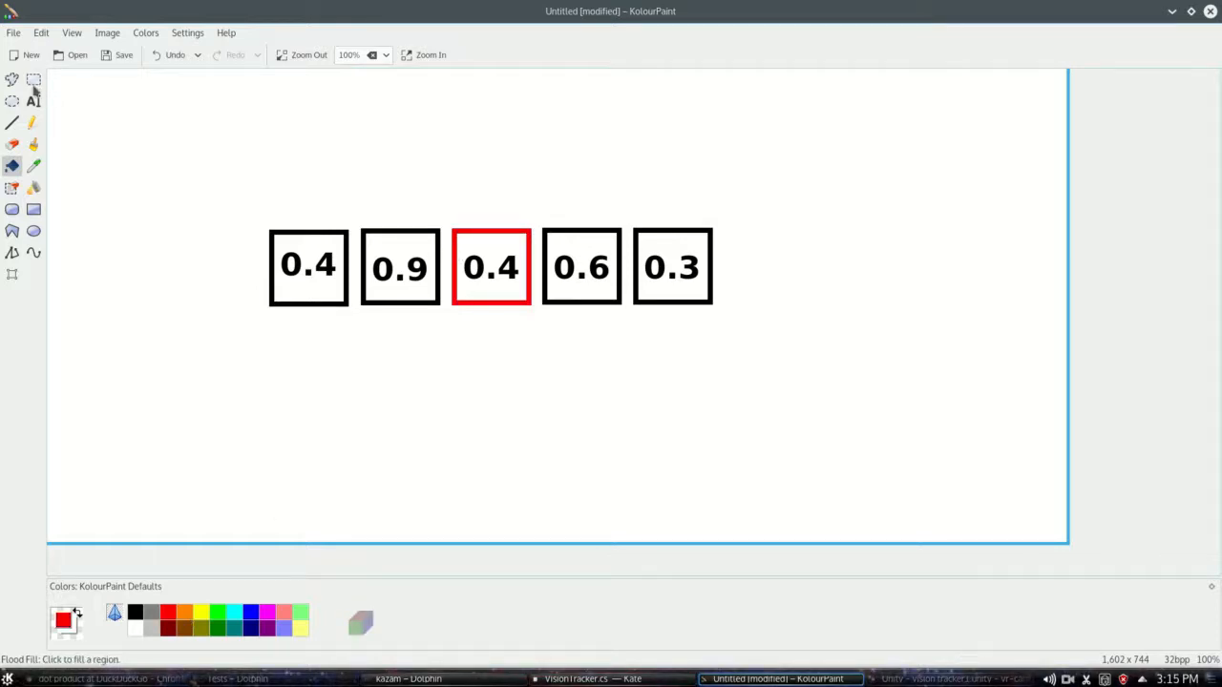
Write the 0.8 label beneath the empty red third box
{"action": "left_click", "coordinate": [34, 81]}
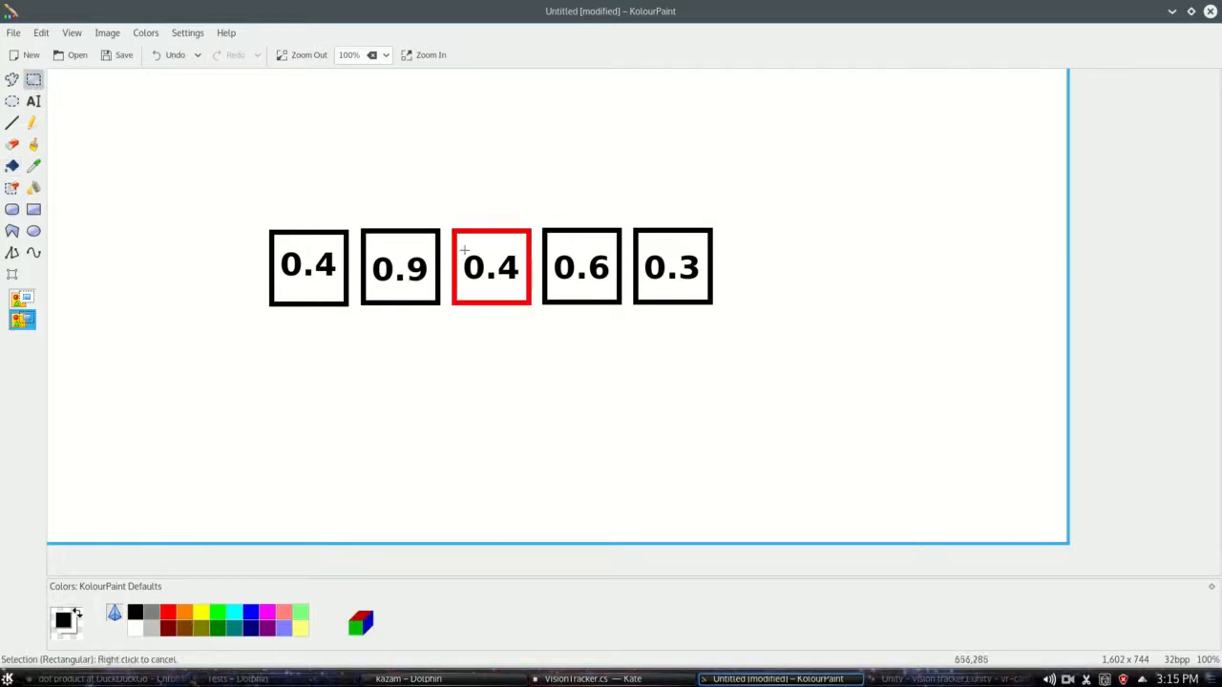
{"action": "left_click_drag", "start_coordinate": [462, 363], "coordinate": [573, 401]}
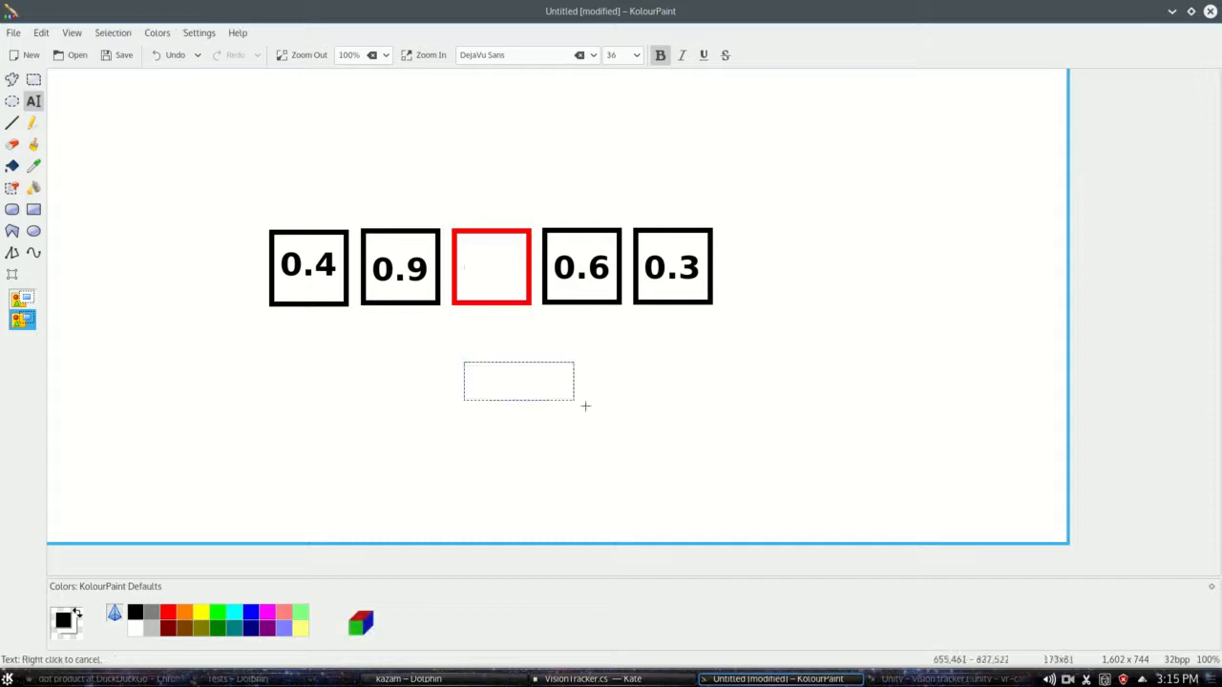
{"action": "type", "text": "0.8"}
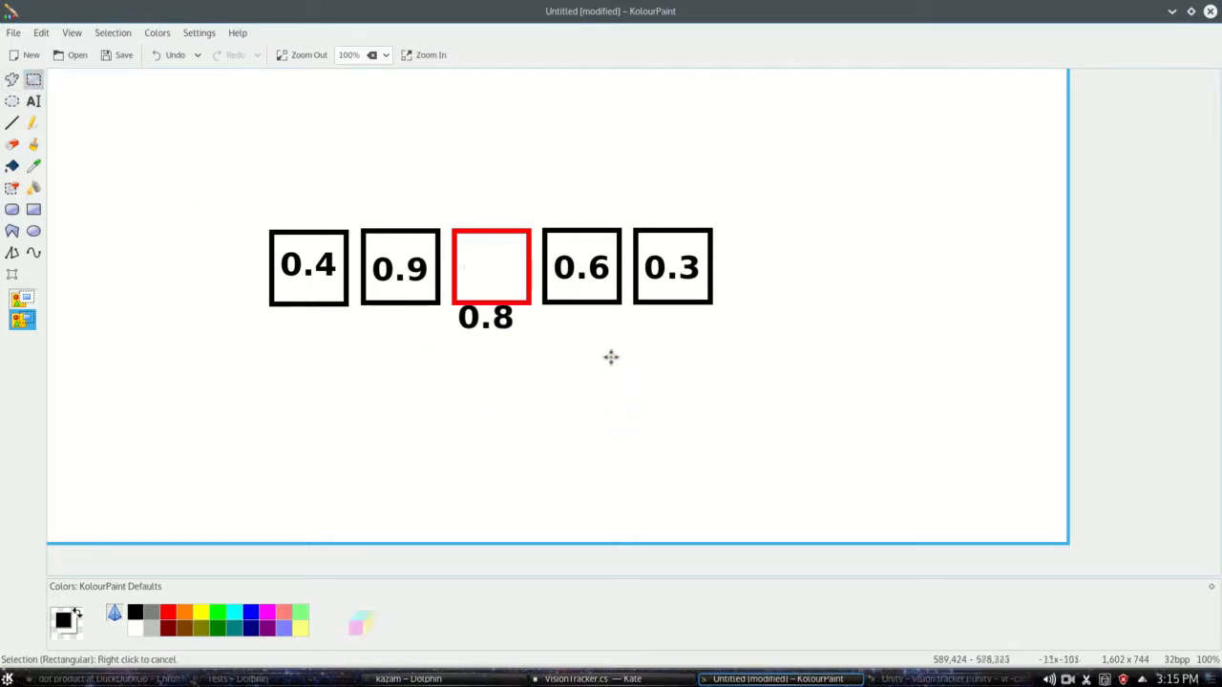
{"action": "left_click", "coordinate": [611, 680]}
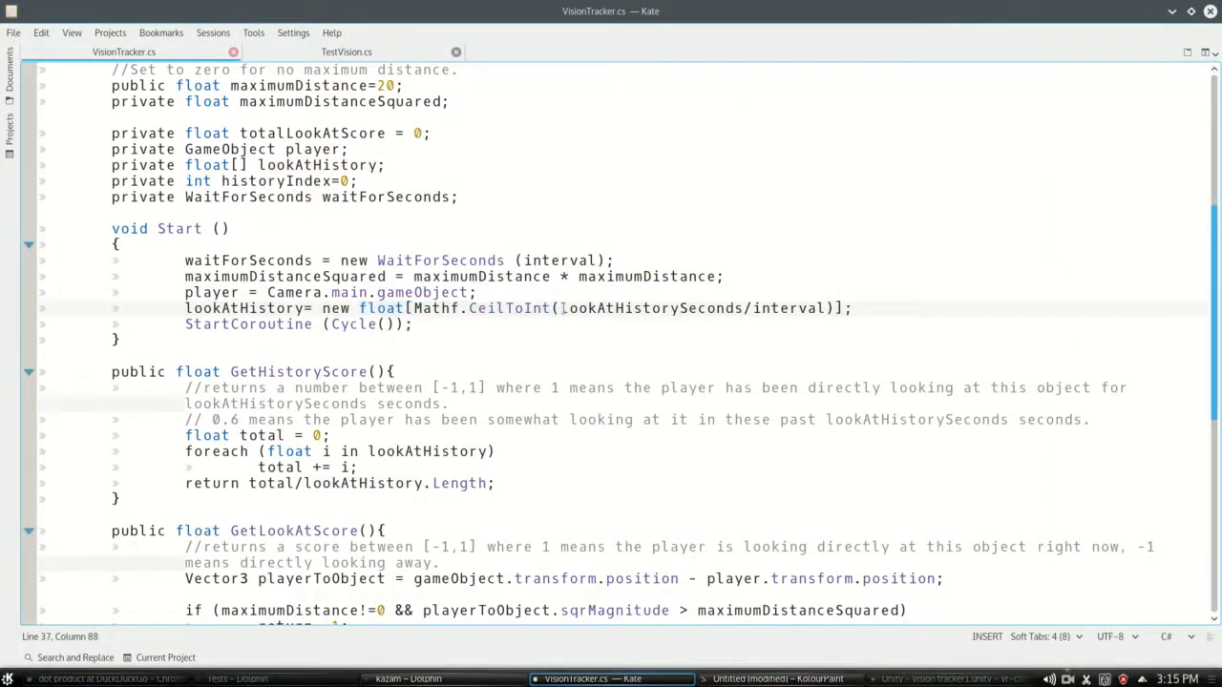
{"action": "double_click", "coordinate": [651, 308]}
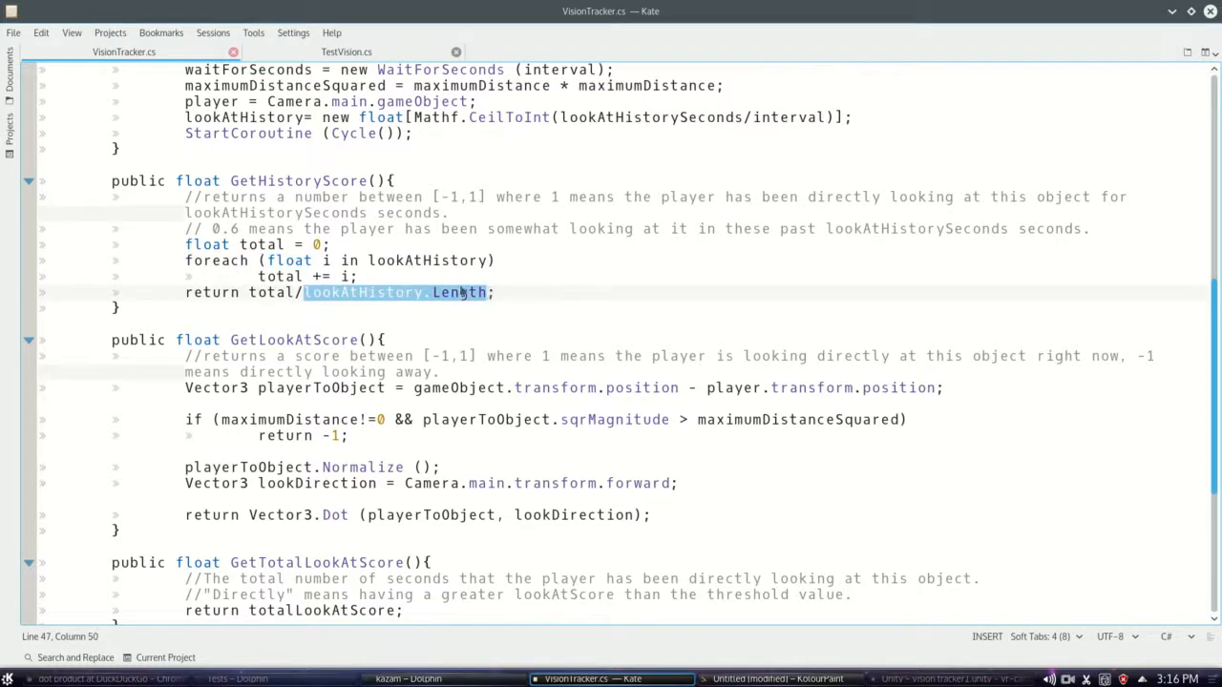
{"action": "left_click", "coordinate": [277, 292]}
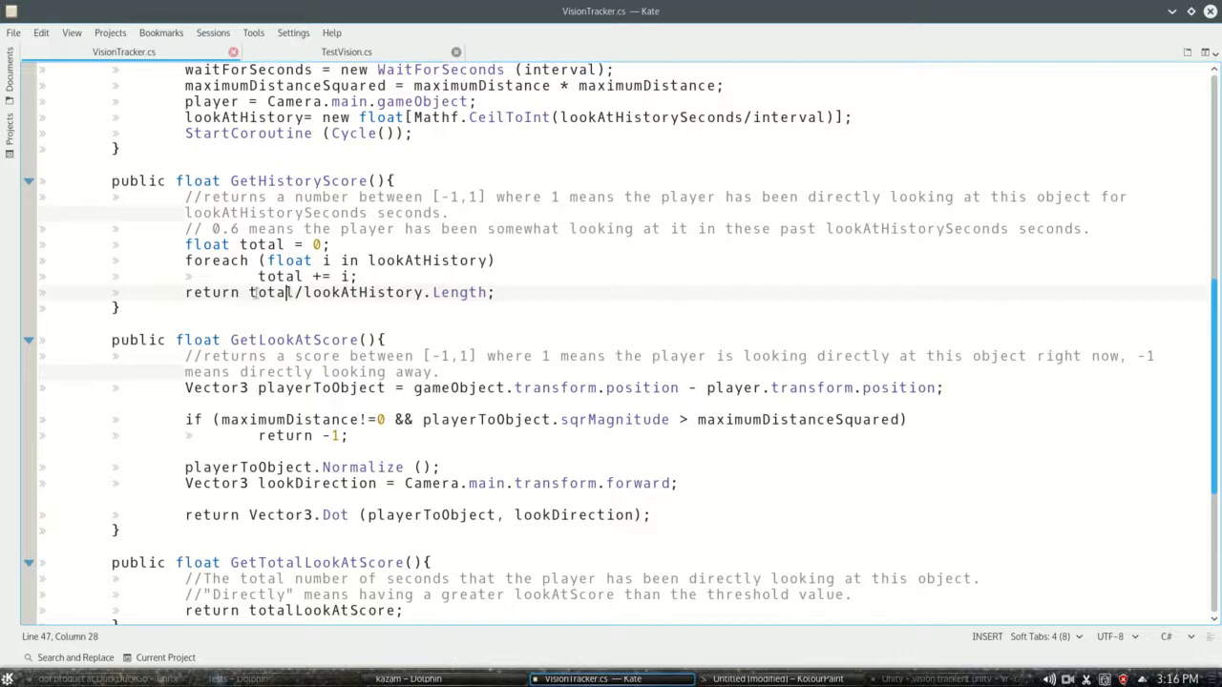
{"action": "left_click_drag", "start_coordinate": [248, 292], "coordinate": [496, 292]}
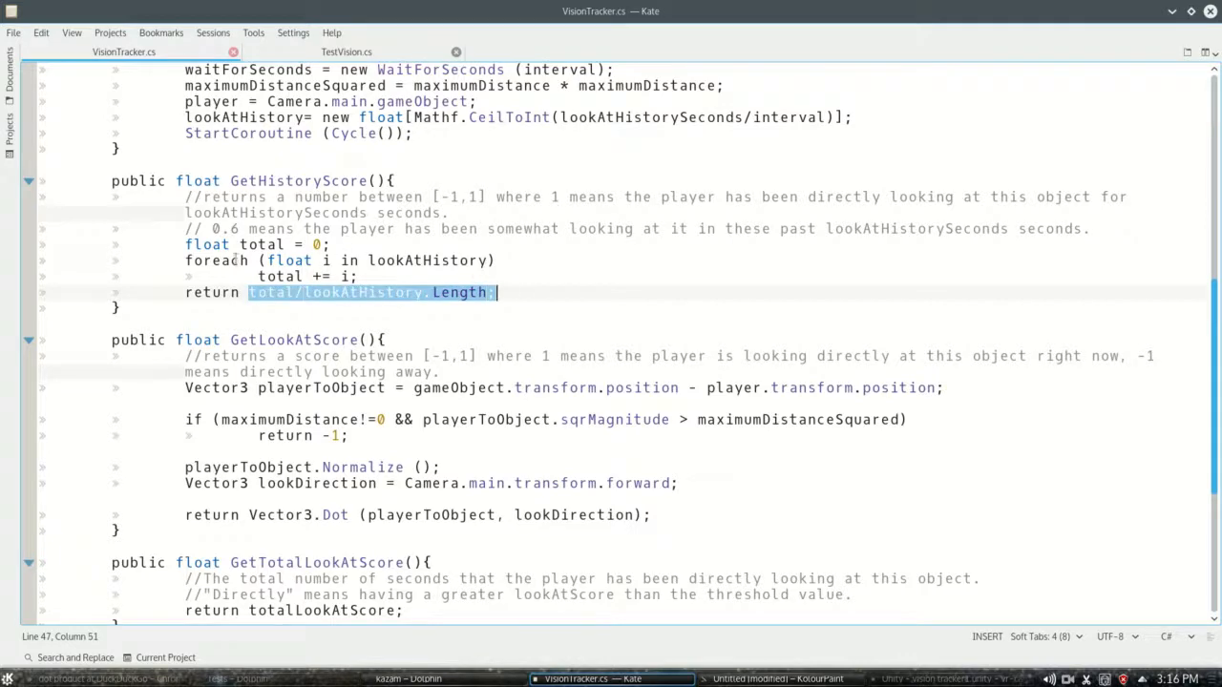
{"action": "scroll", "scroll_direction": "down", "scroll_amount": 3}
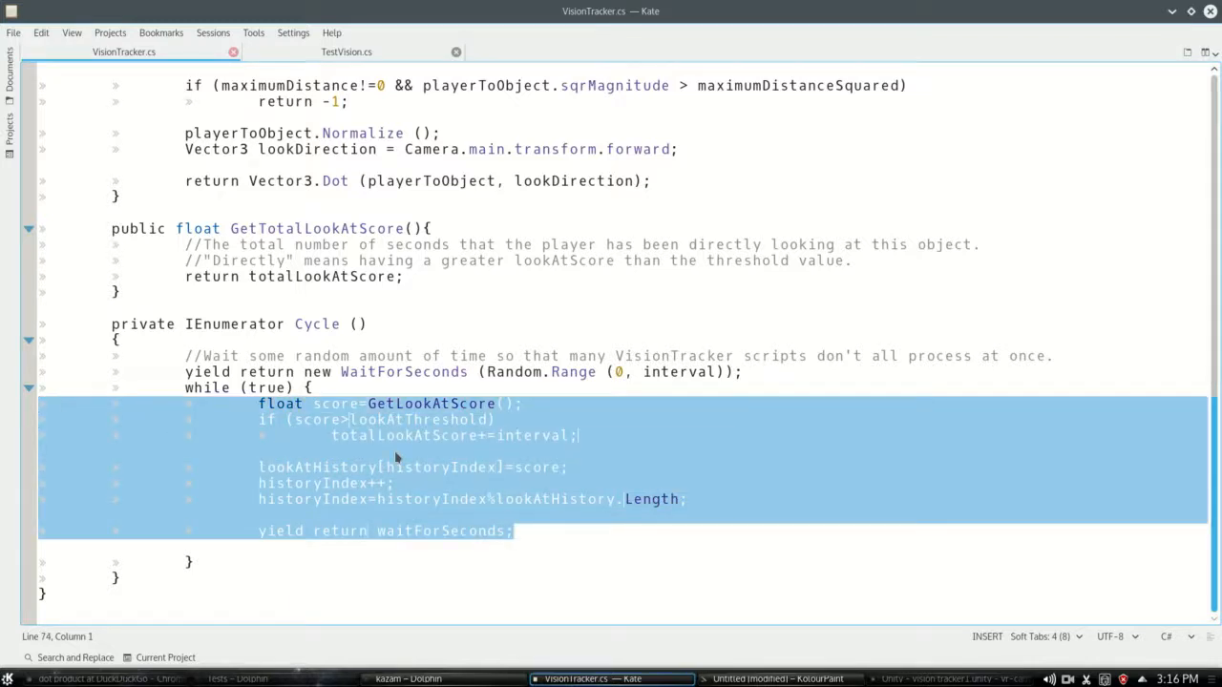
{"action": "left_click", "coordinate": [367, 450]}
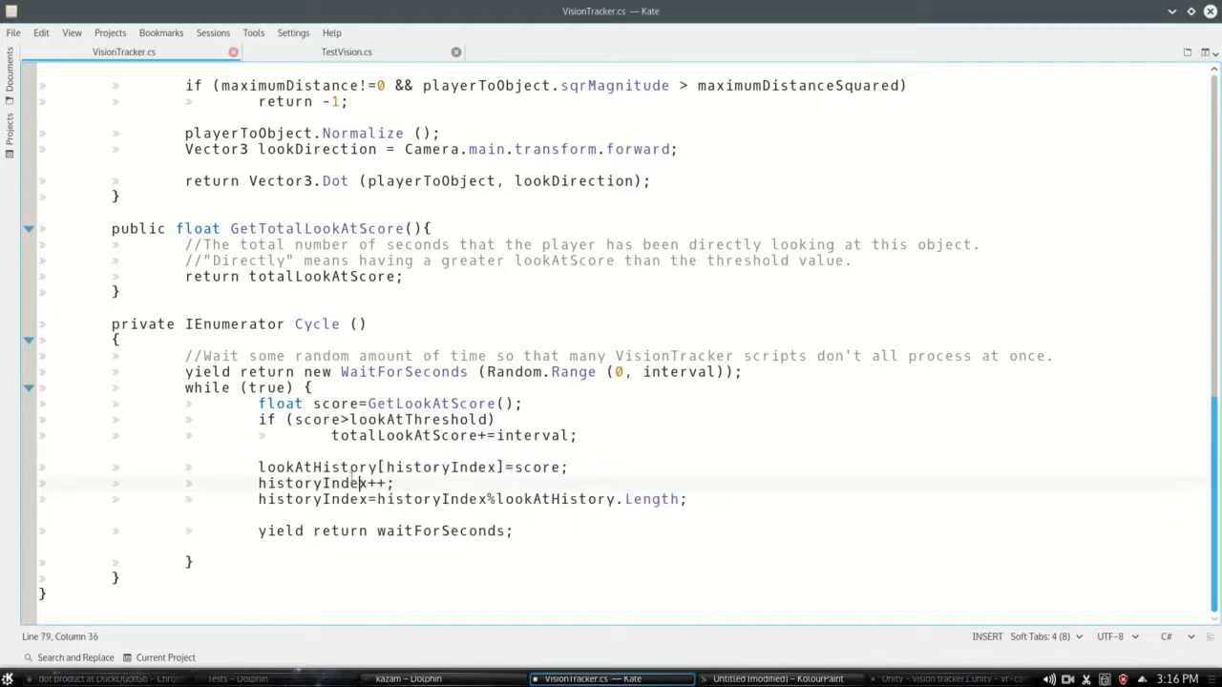
{"action": "double_click", "coordinate": [317, 466]}
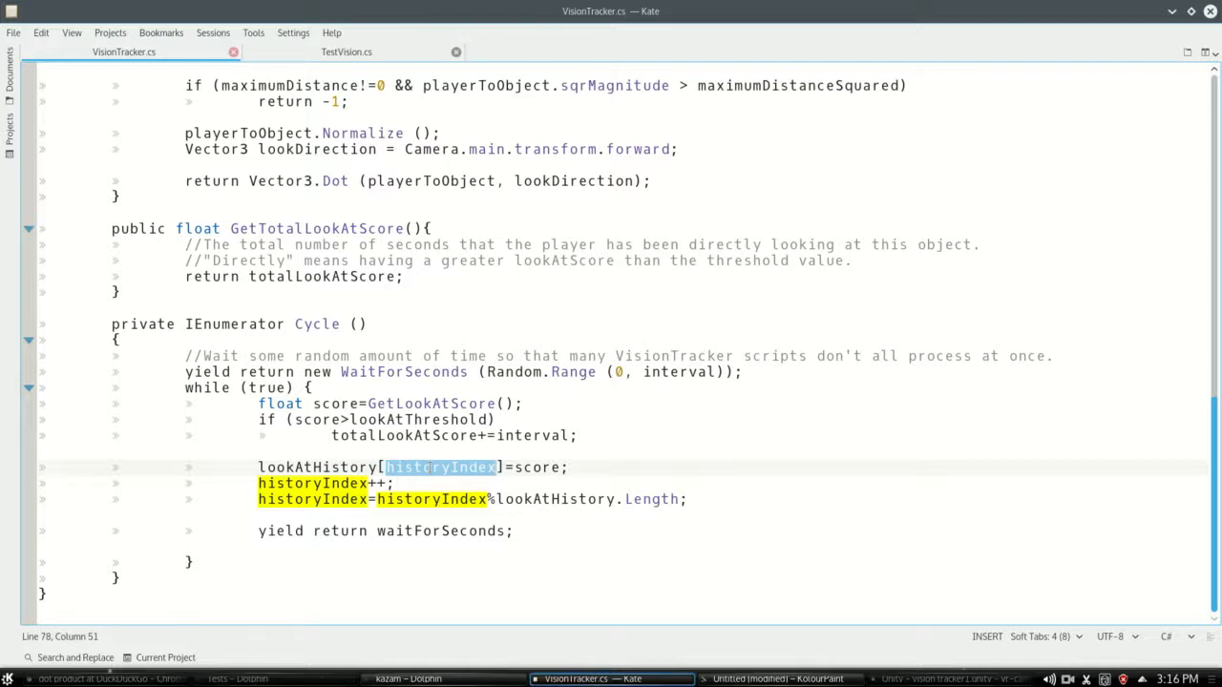
{"action": "mouse_move", "coordinate": [431, 470]}
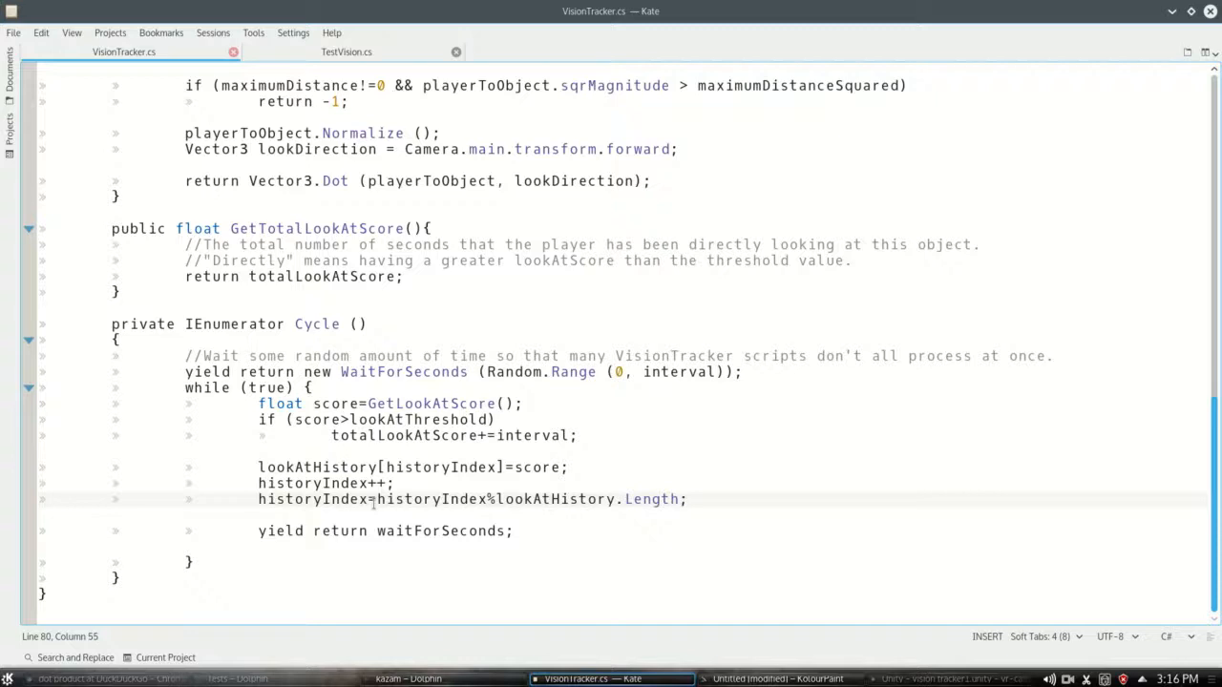
{"action": "left_click_drag", "start_coordinate": [376, 500], "coordinate": [683, 500]}
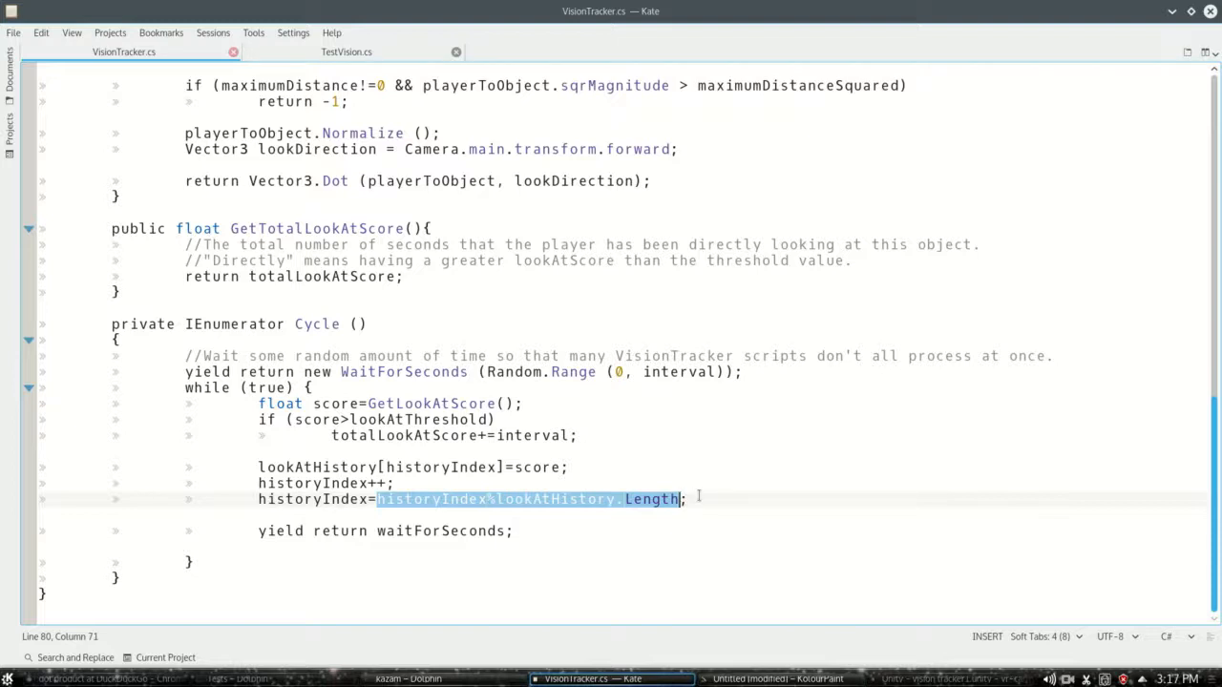
{"action": "left_click", "coordinate": [950, 680]}
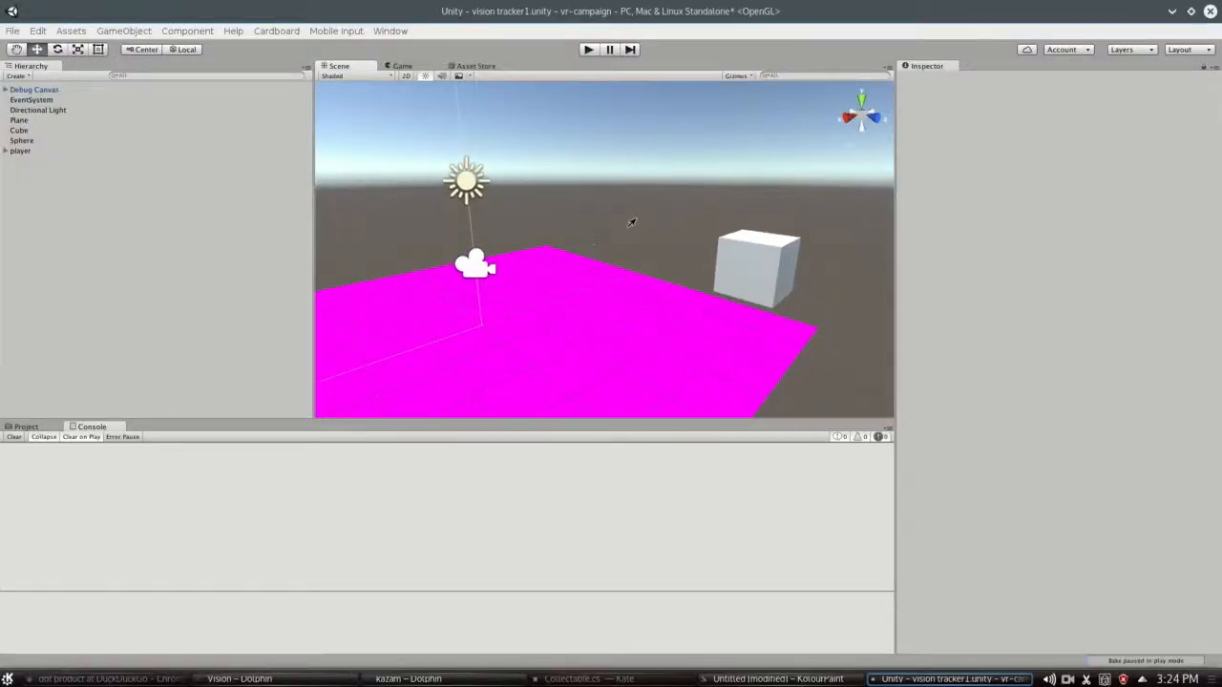
Add a new cube to the scene and move it toward the back of the plane
{"action": "left_click", "coordinate": [122, 31]}
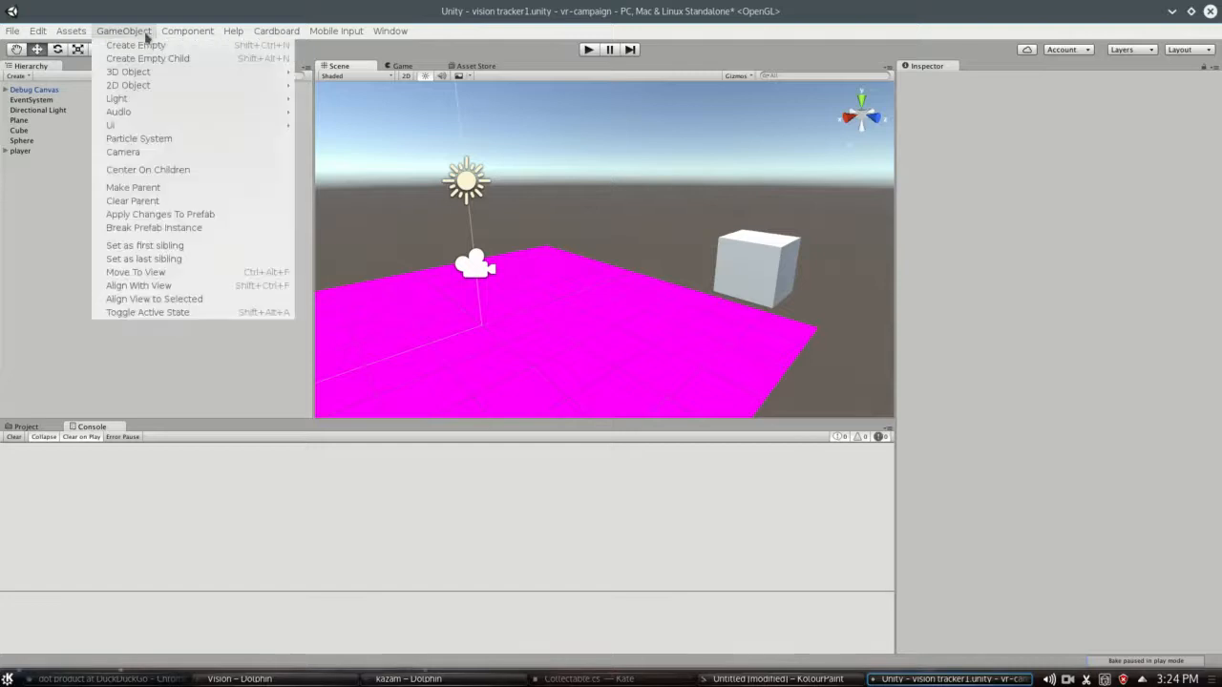
{"action": "left_click", "coordinate": [128, 72]}
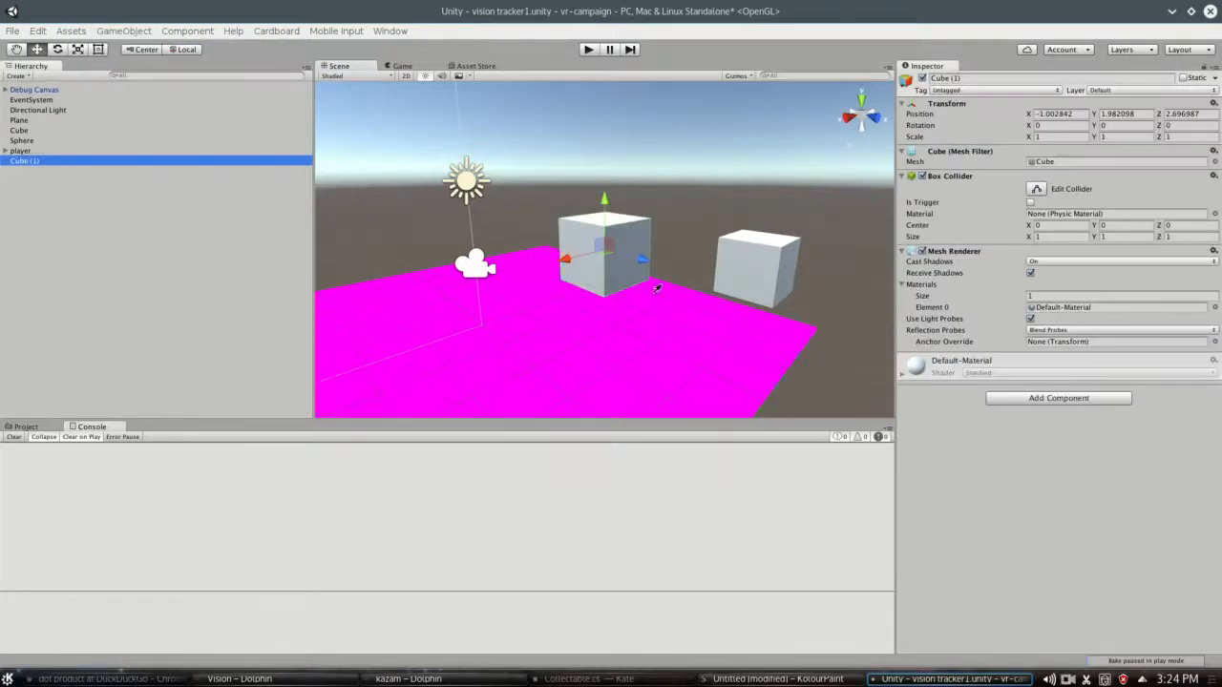
{"action": "left_click_drag", "start_coordinate": [603, 252], "coordinate": [592, 225]}
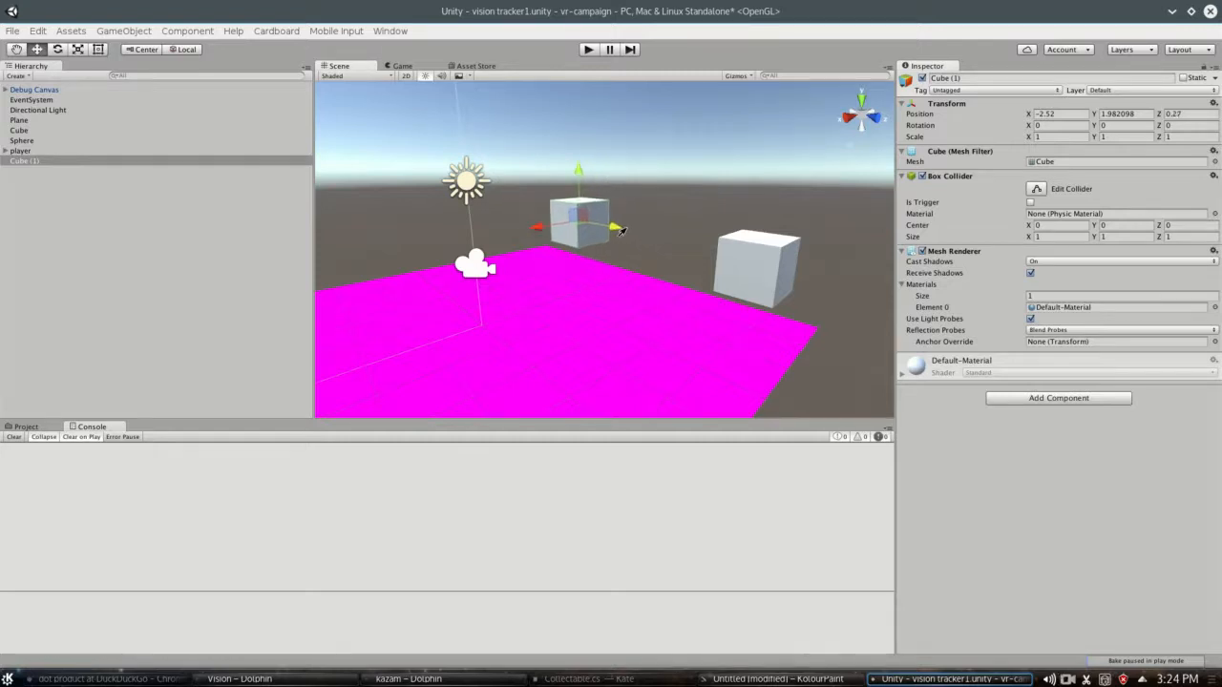
Add the Collectible script to the cube with a History Threshold of 0.8
{"action": "left_click", "coordinate": [1058, 399]}
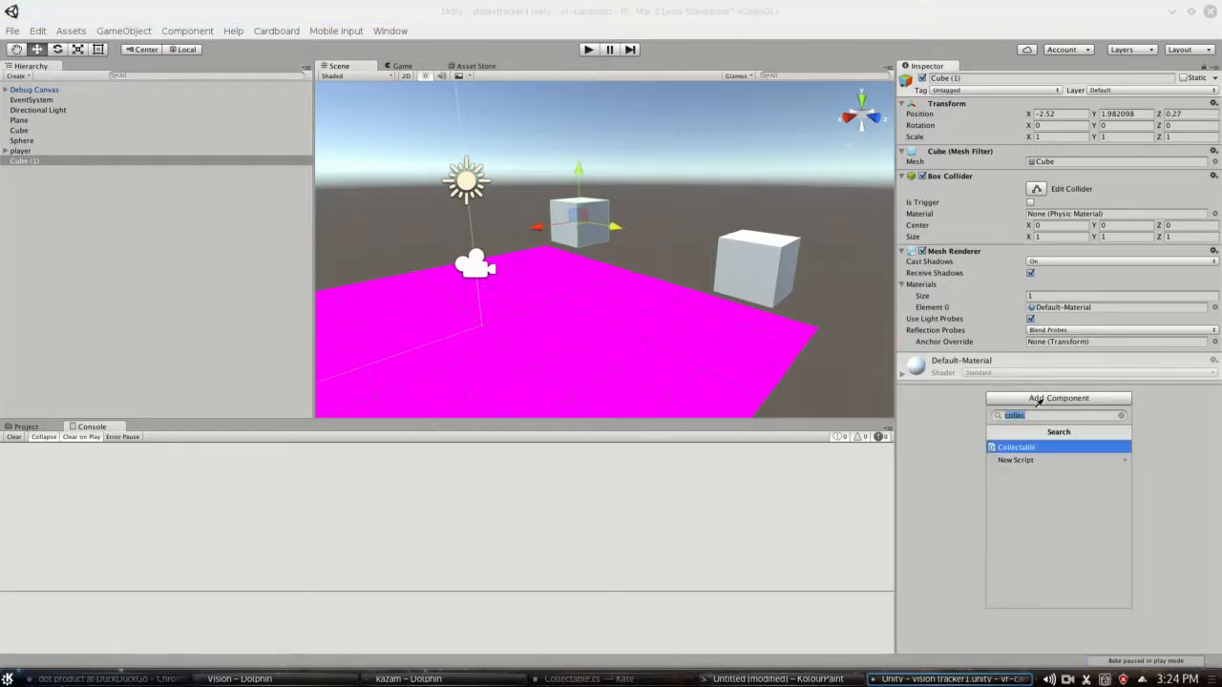
{"action": "left_click", "coordinate": [1016, 447]}
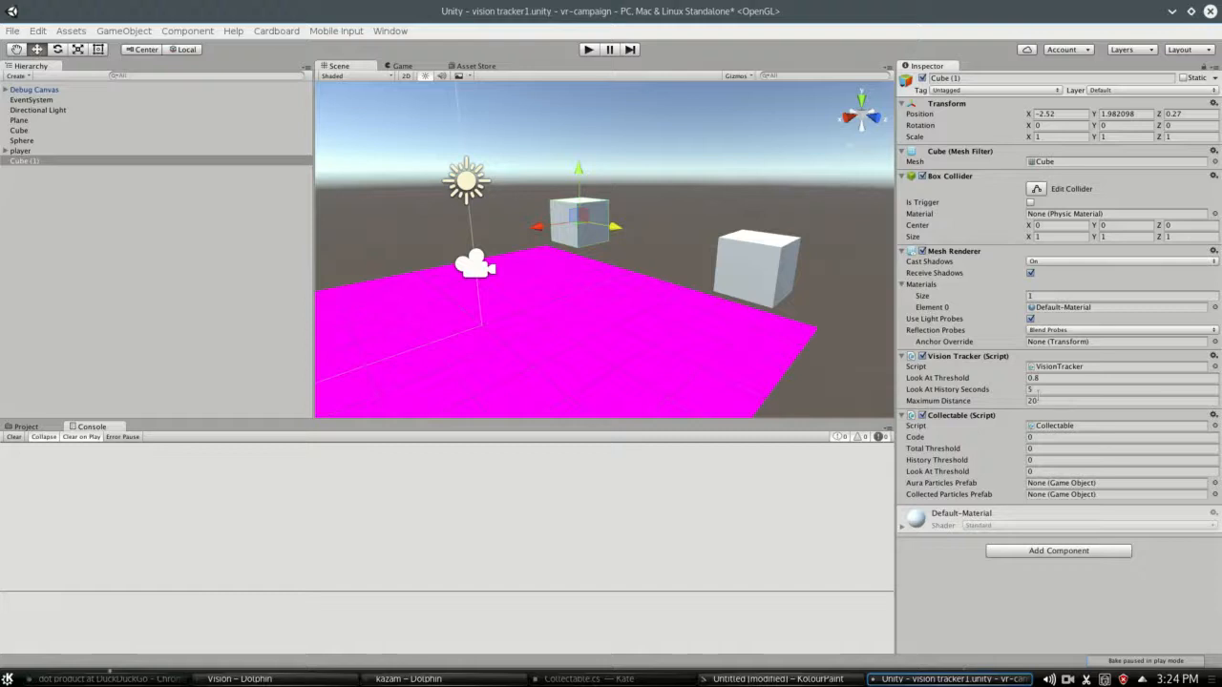
{"action": "left_click", "coordinate": [1122, 460]}
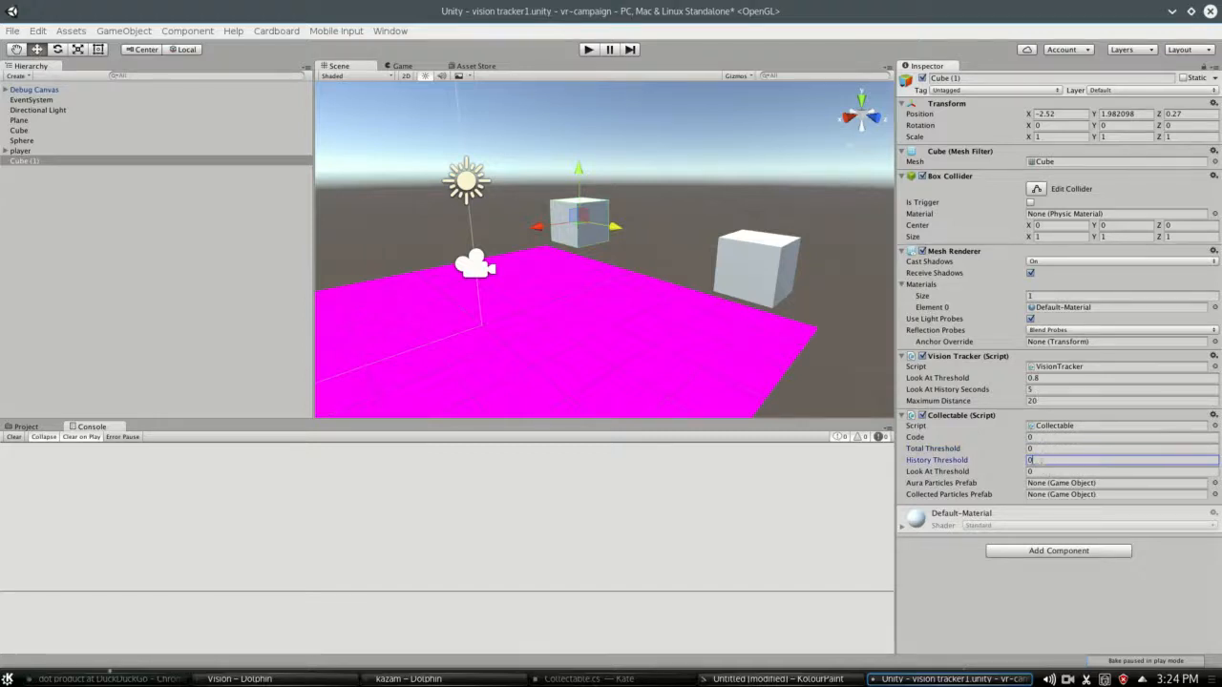
{"action": "type", "text": "0.8"}
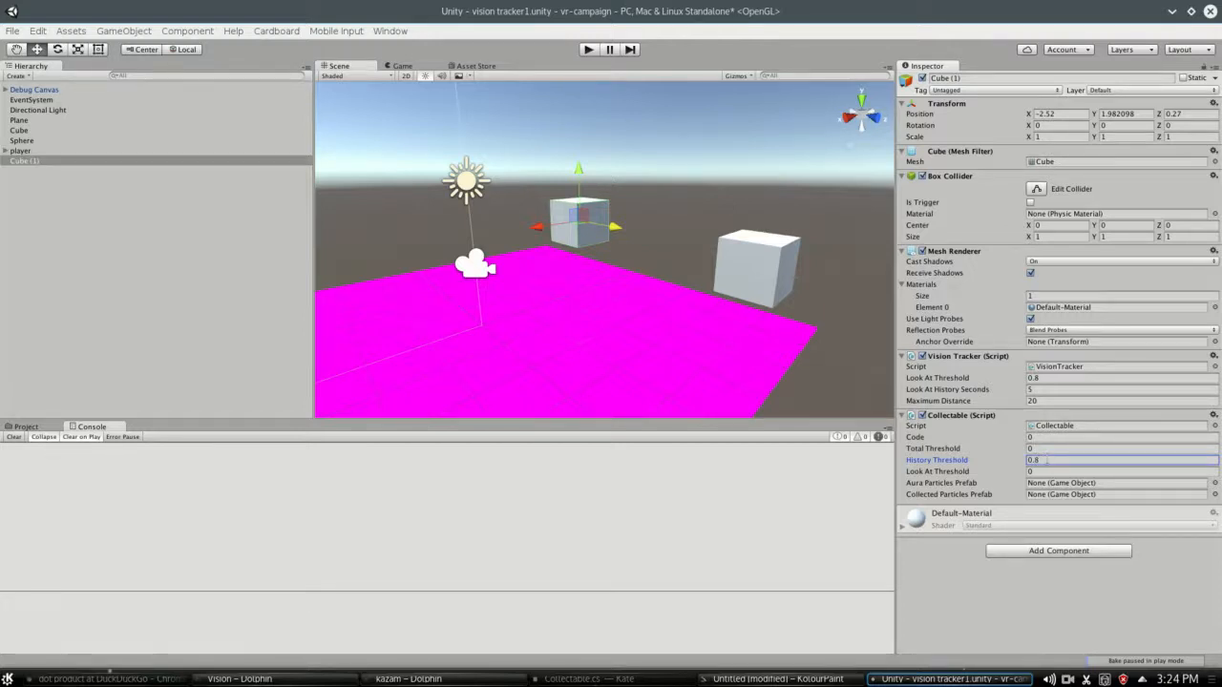
Open the prefab slot's asset picker filtered to 'gold'
{"action": "left_click", "coordinate": [1122, 390]}
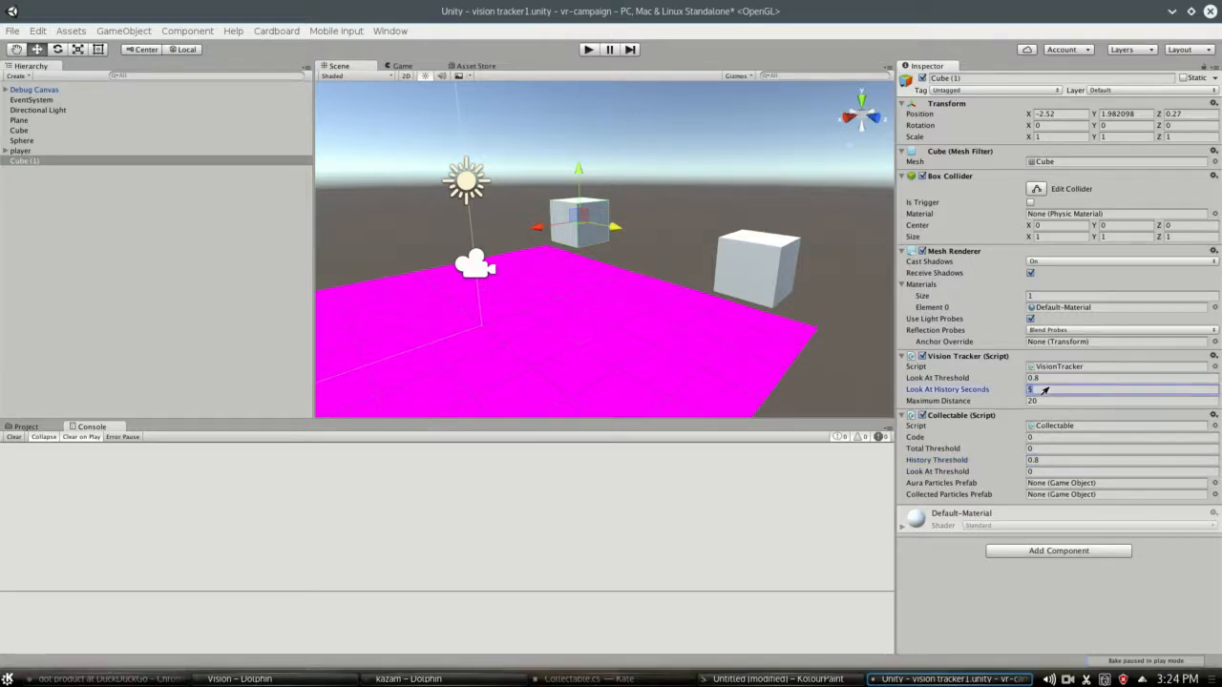
{"action": "left_click", "coordinate": [1123, 458]}
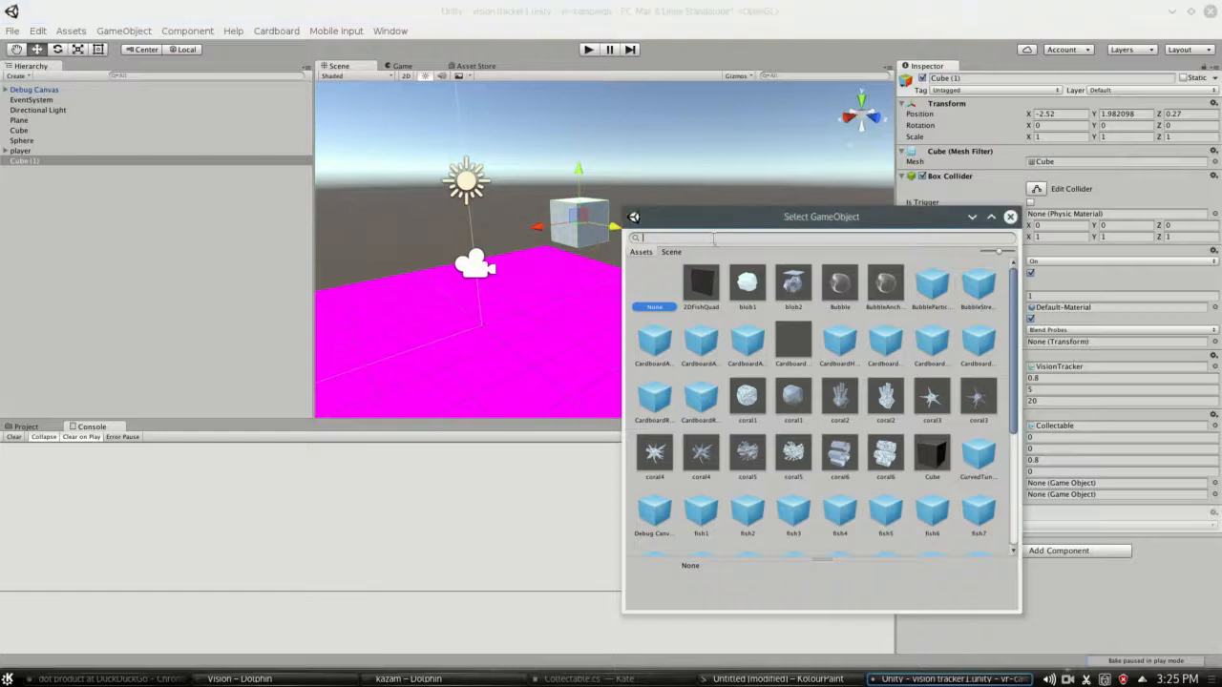
{"action": "type", "text": "gold"}
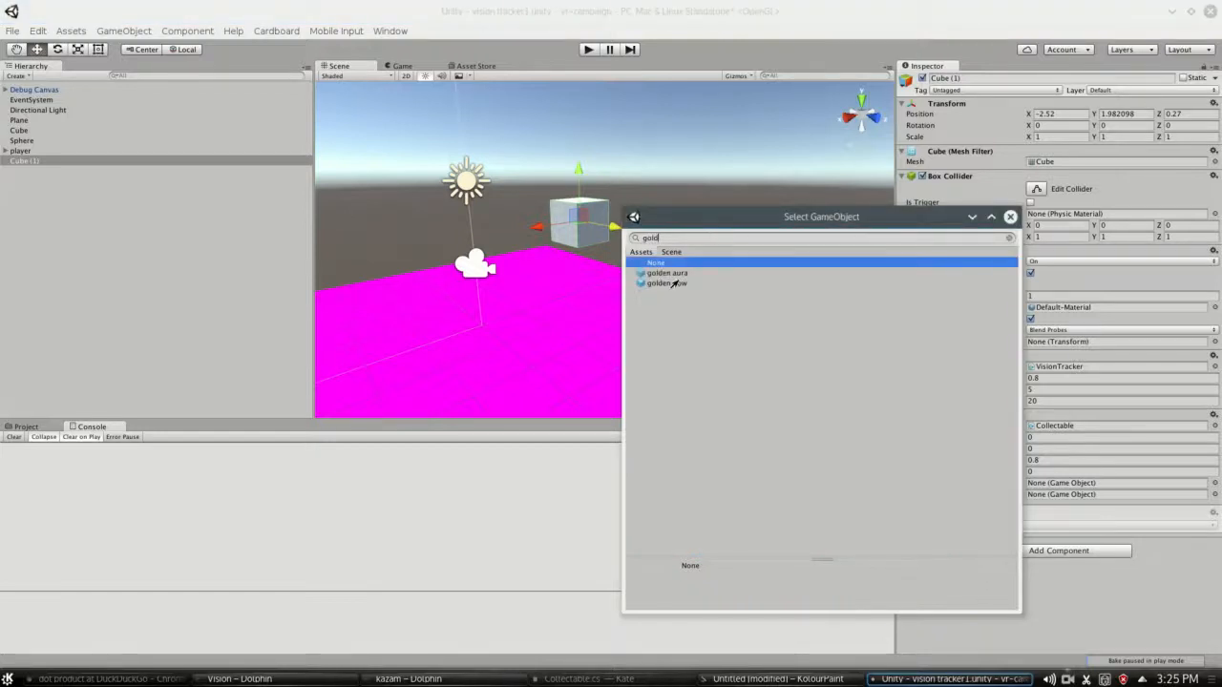